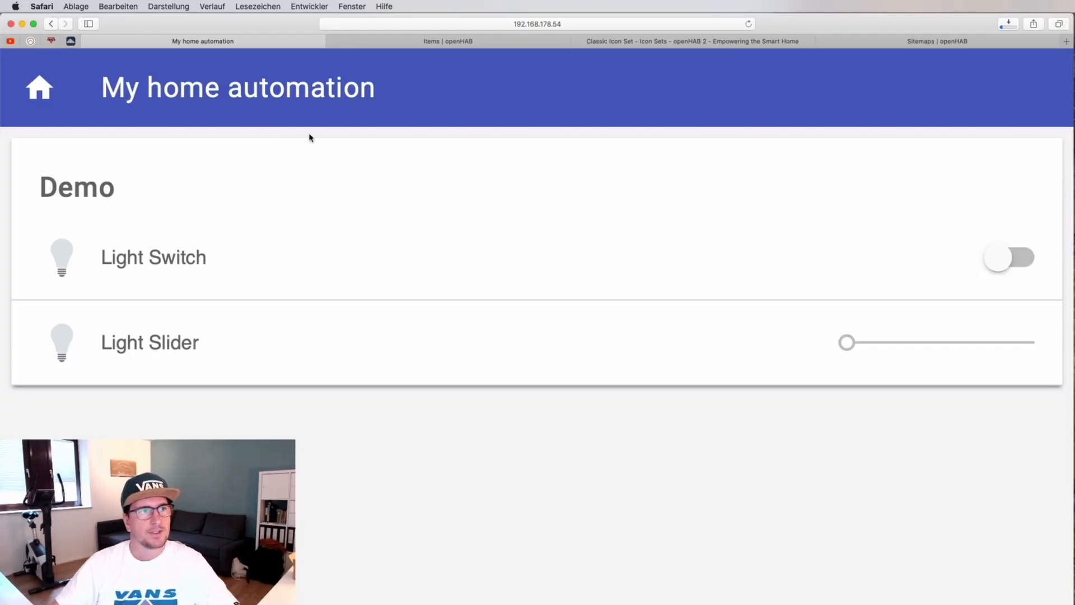
mouse_move(209, 272)
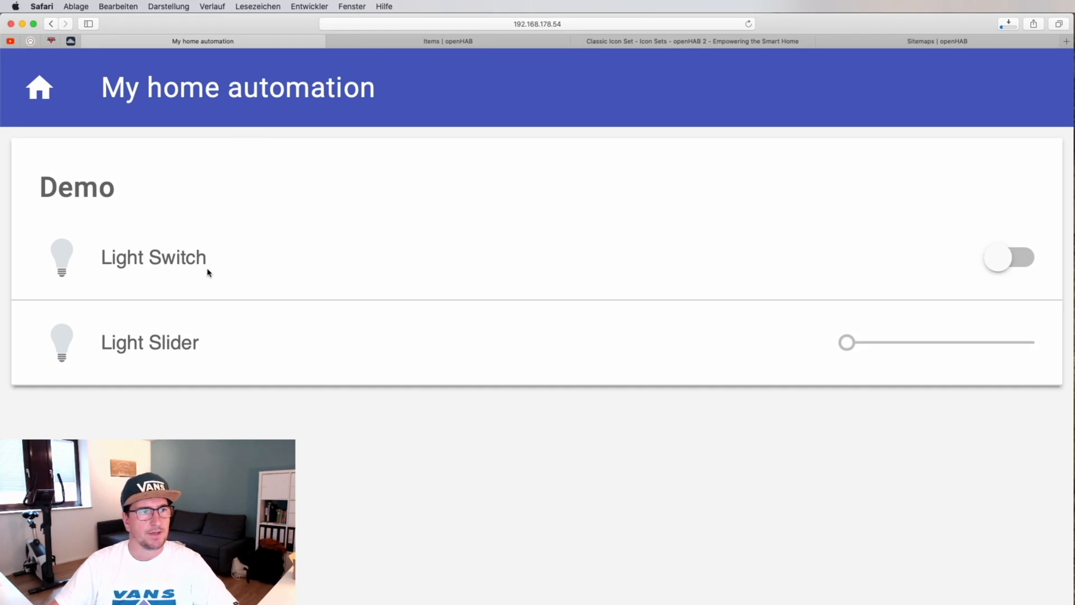
mouse_move(106, 259)
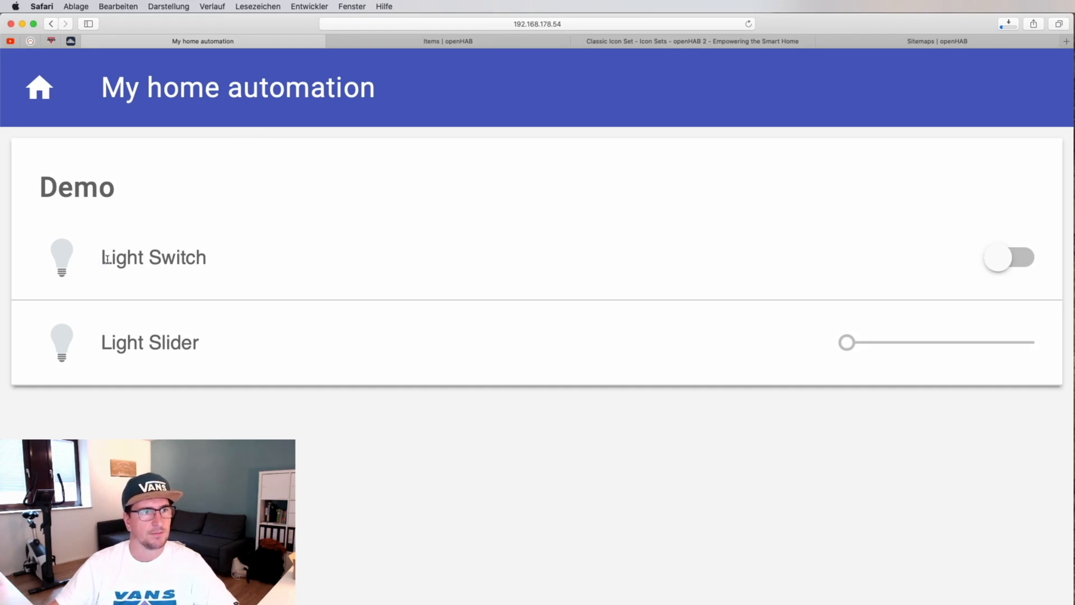
Turn the demo Light Switch on so its bulb icon lights up yellow
double_click(149, 342)
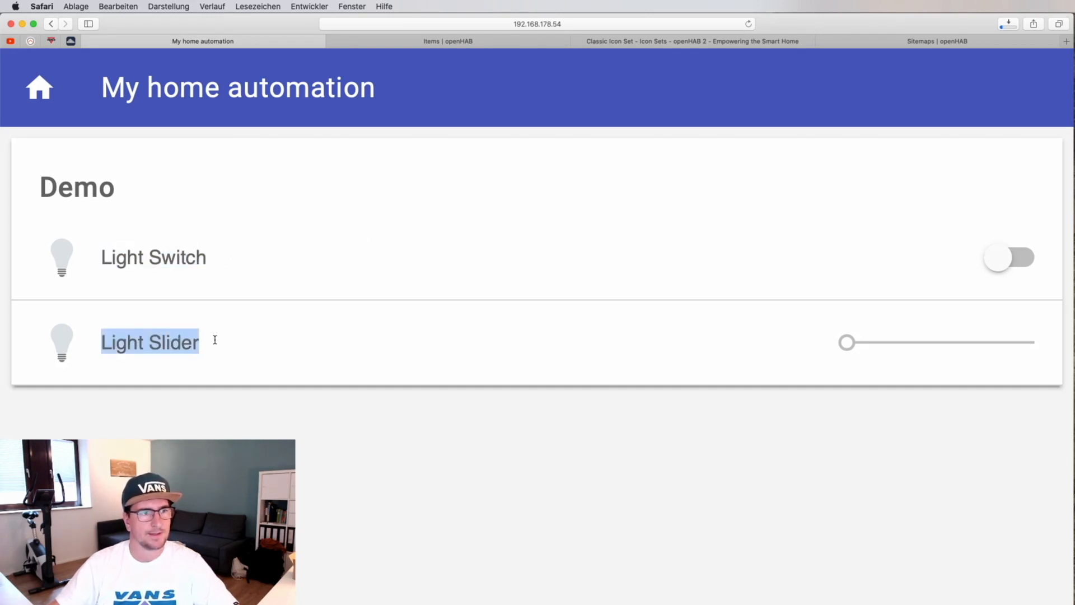
mouse_move(66, 289)
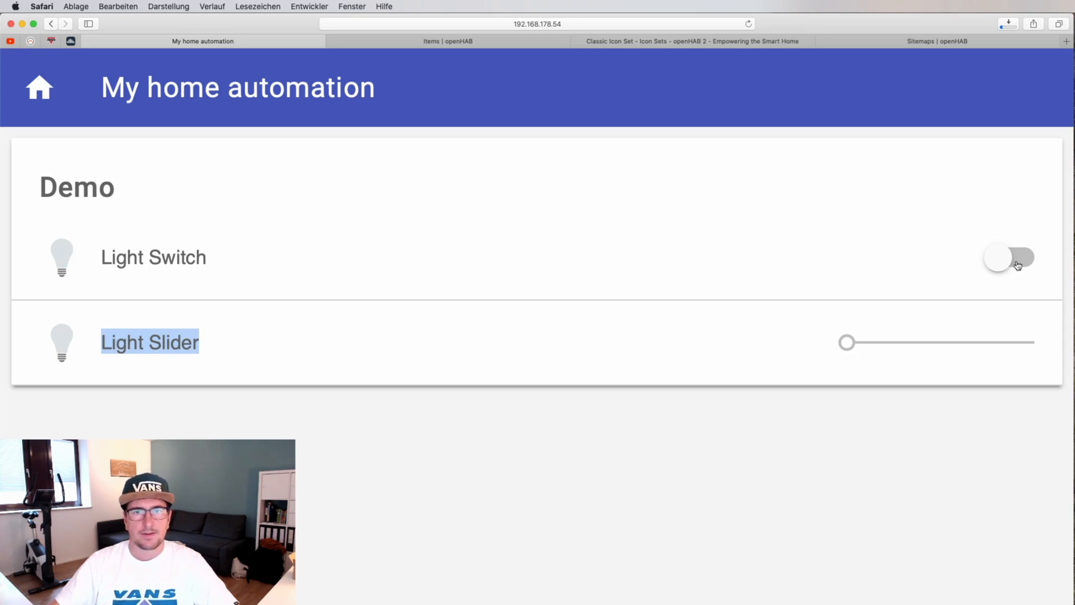
click(1008, 258)
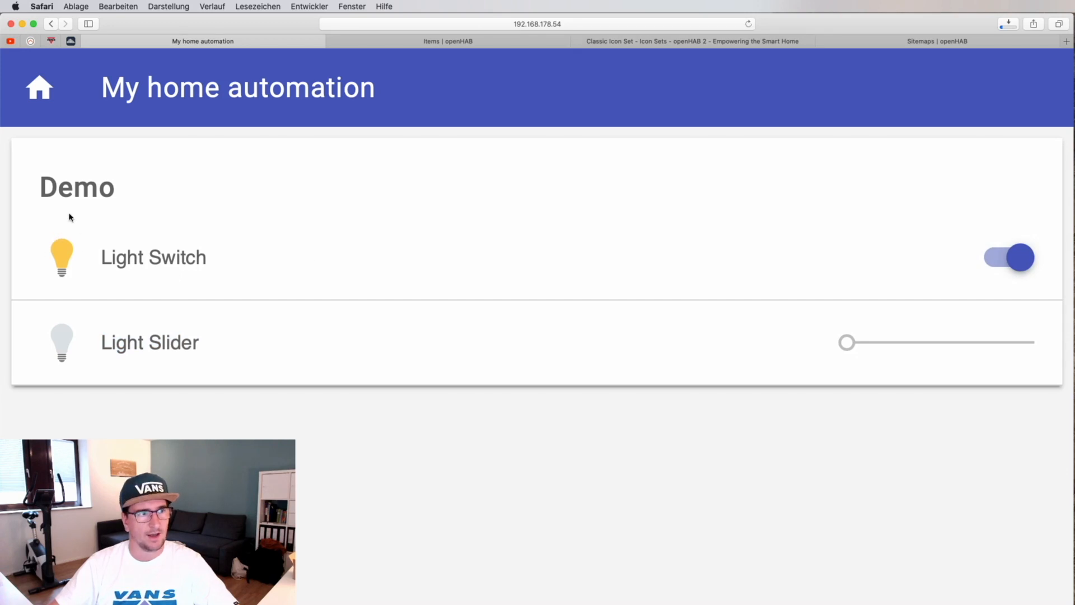
mouse_move(102, 254)
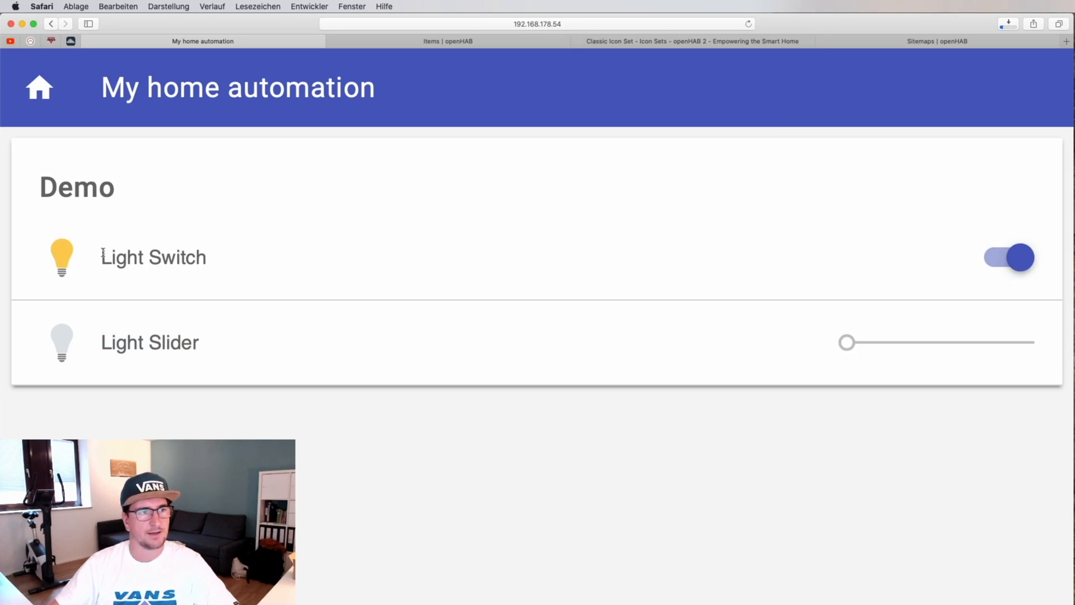
mouse_move(844, 347)
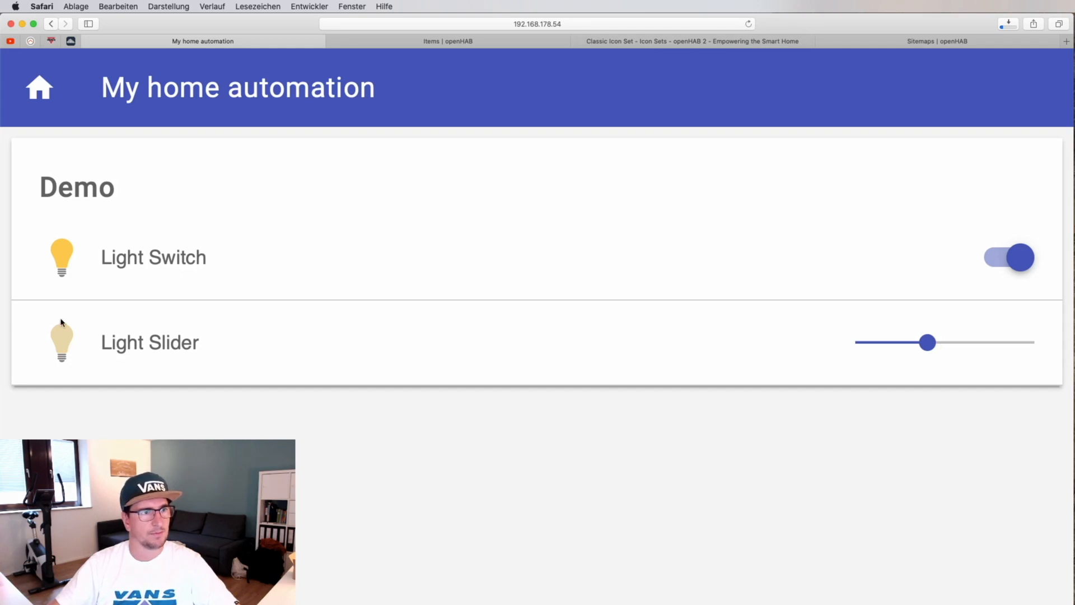
mouse_move(69, 354)
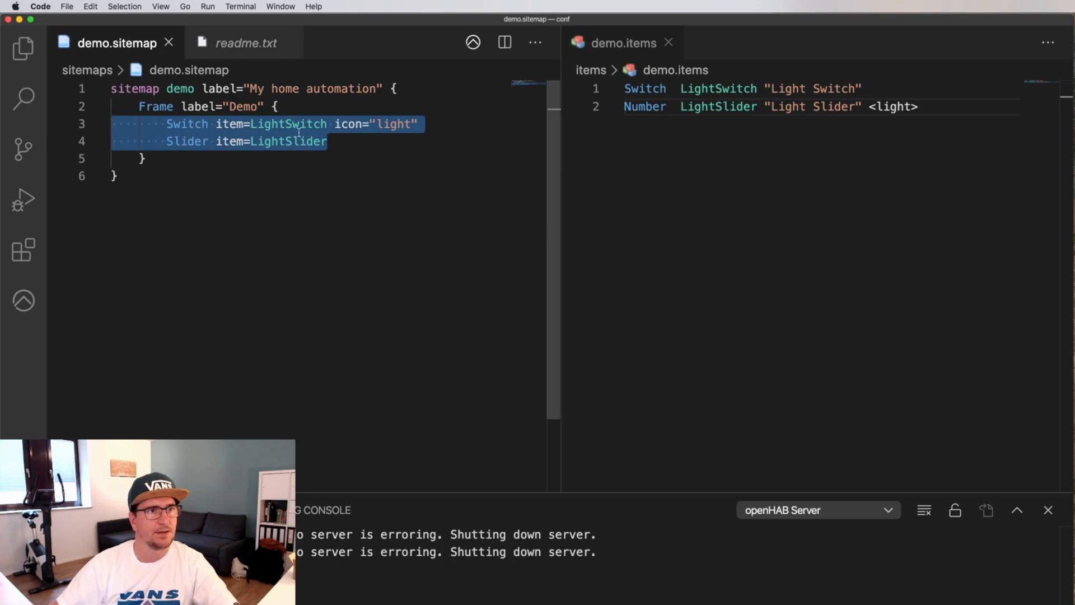
click(298, 124)
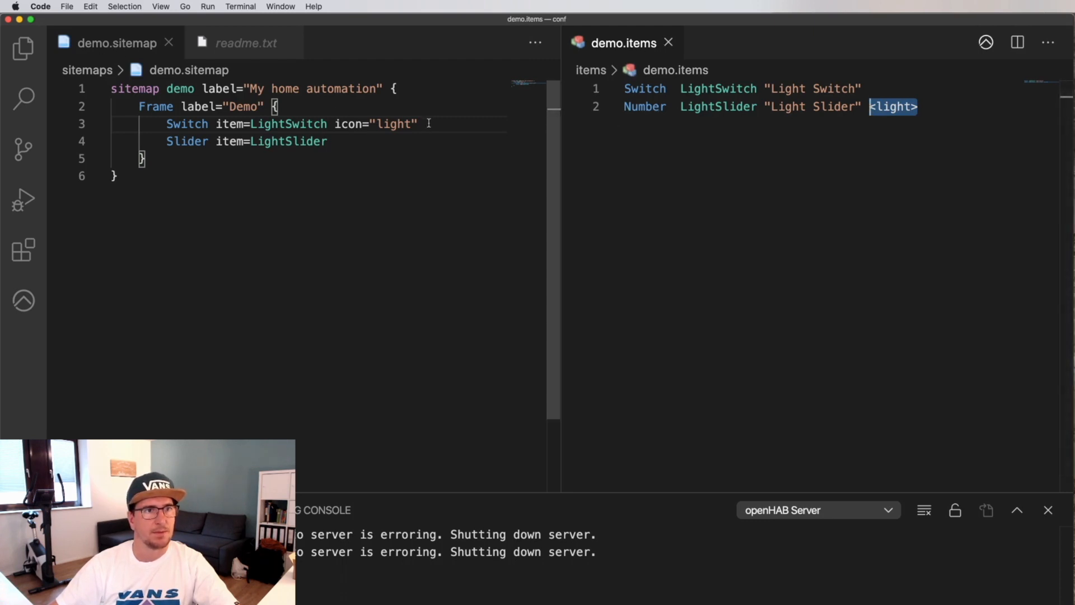
double_click(375, 125)
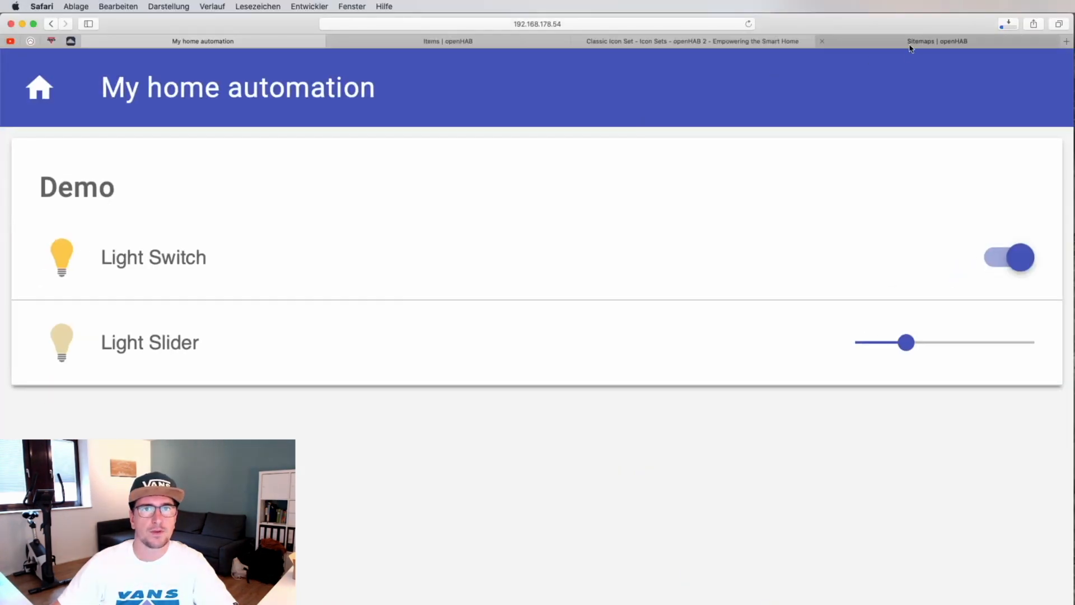
Show the Classic Icon Set docs page and scroll to the Properties icons like light and temperature
click(693, 42)
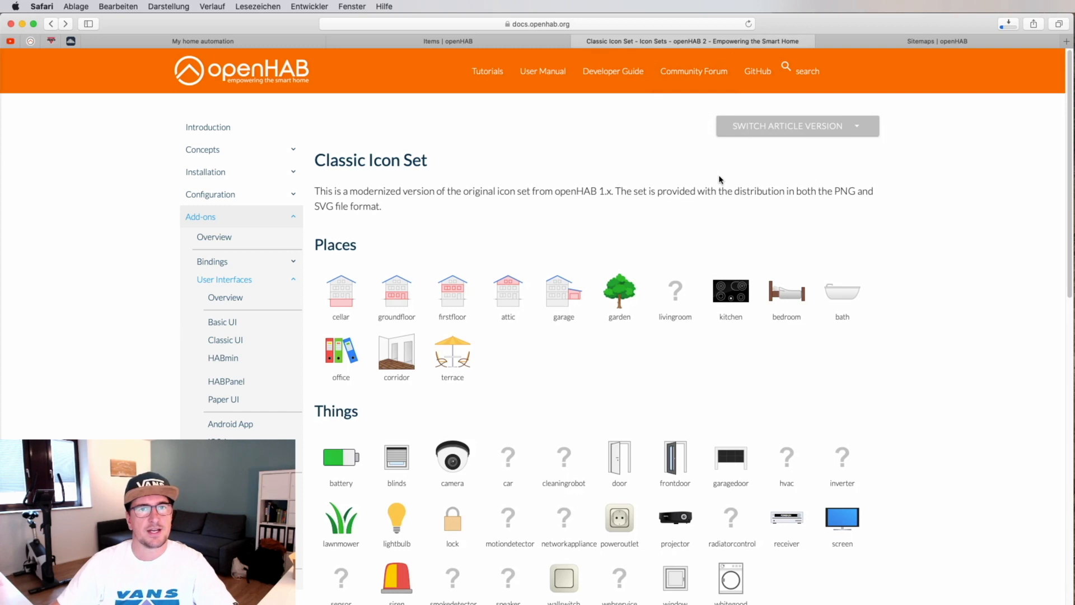
click(795, 126)
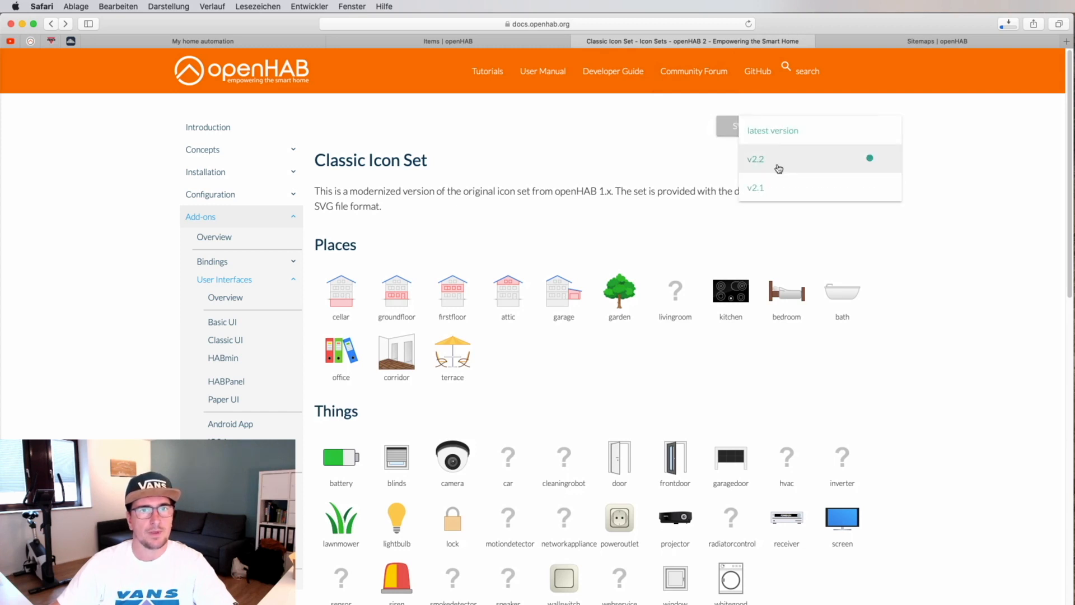
mouse_move(754, 170)
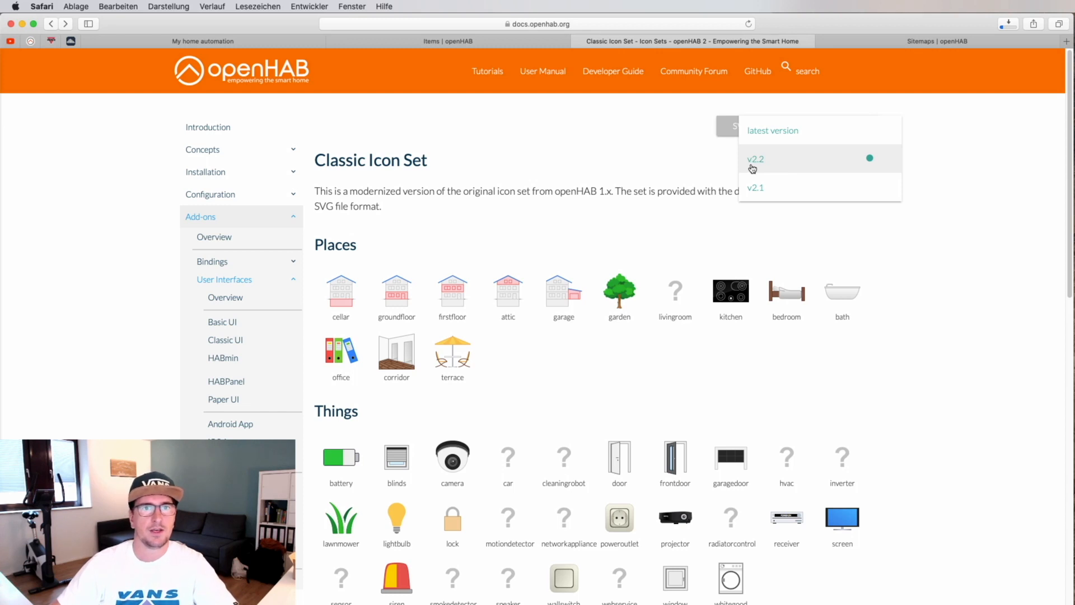
mouse_move(691, 160)
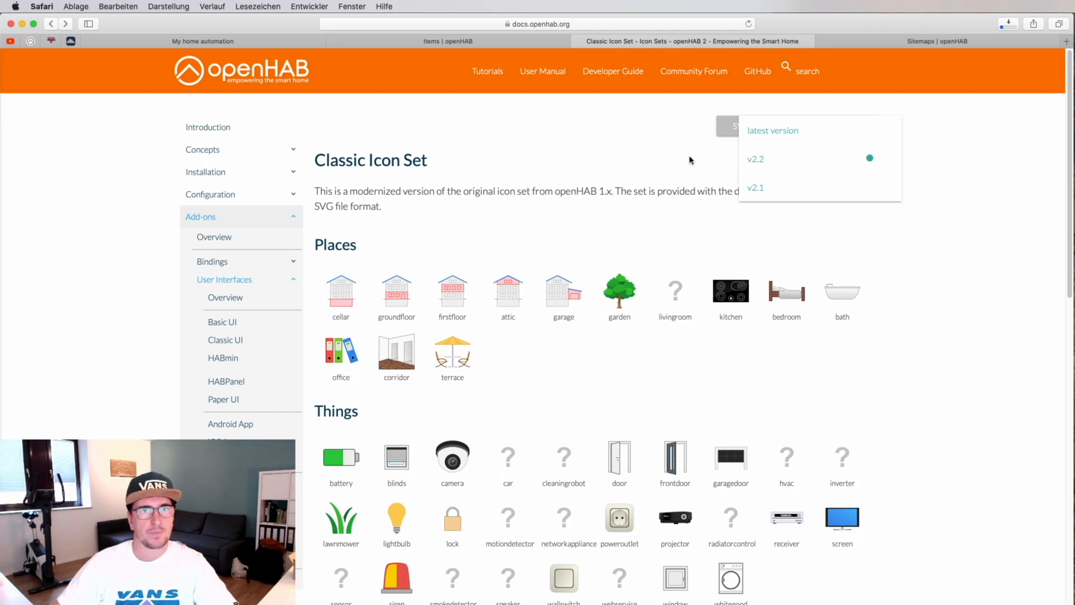
mouse_move(703, 160)
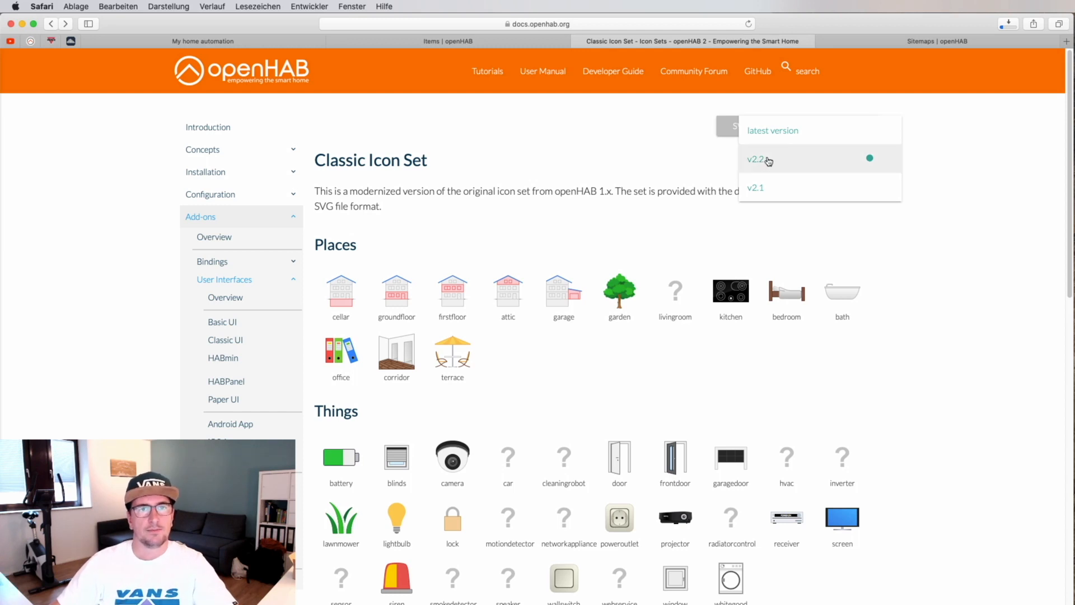
mouse_move(774, 162)
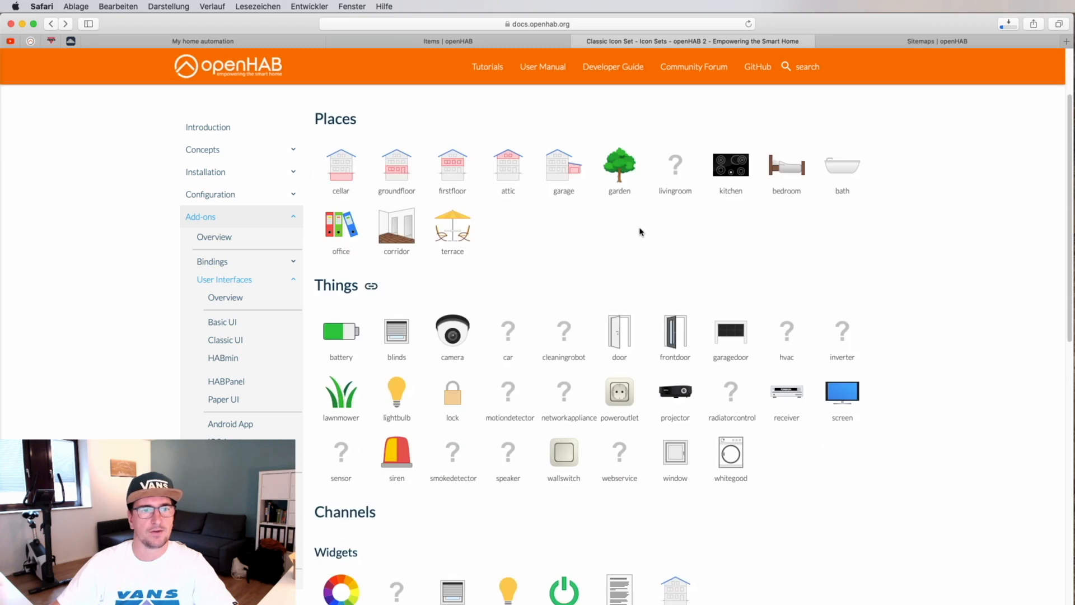
scroll(down, 3)
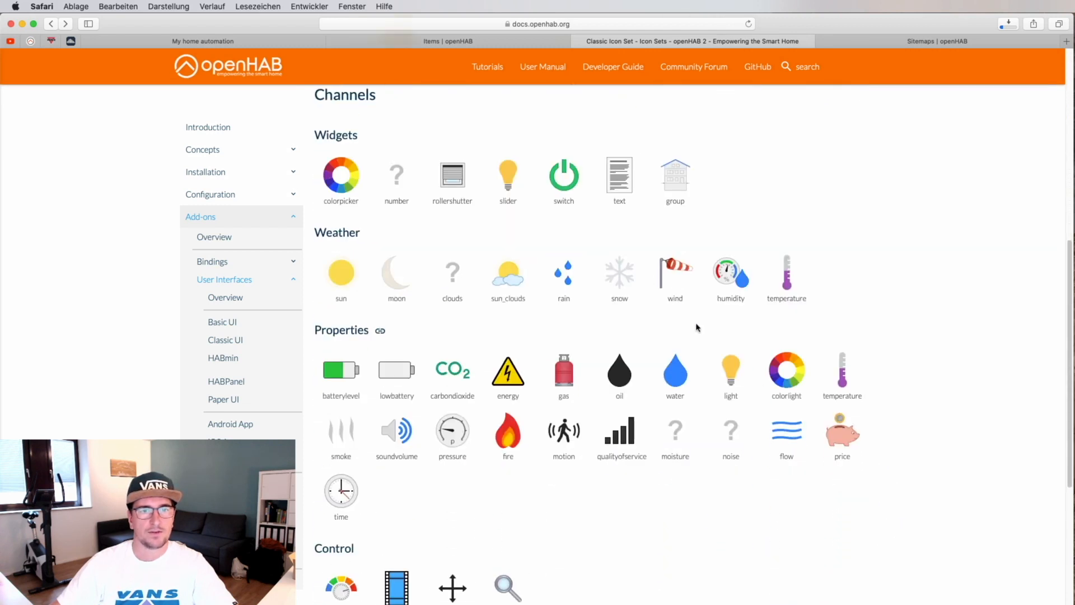
mouse_move(732, 371)
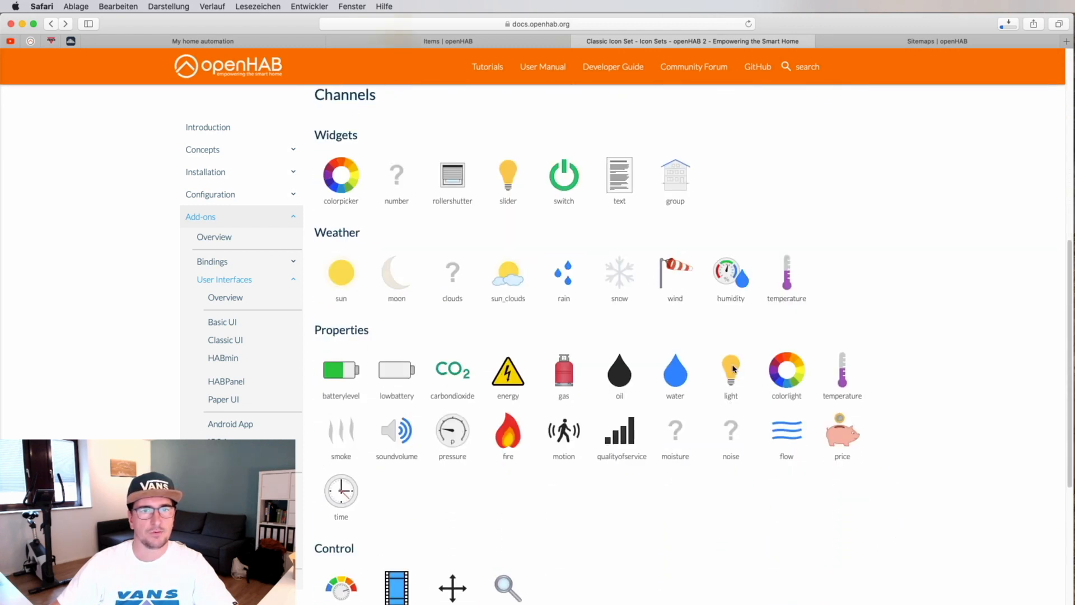
mouse_move(732, 377)
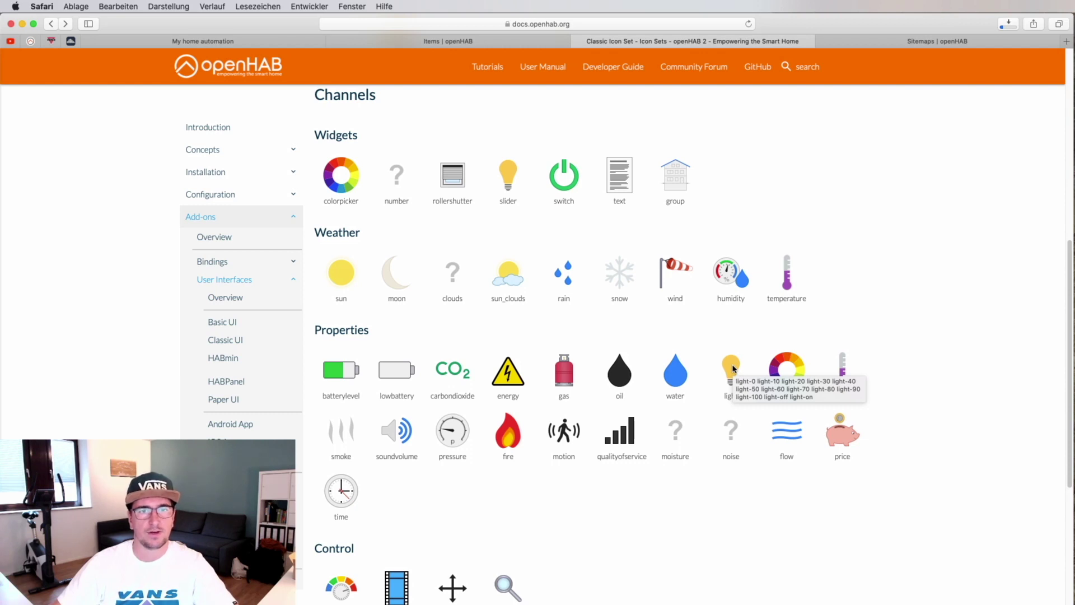
mouse_move(792, 318)
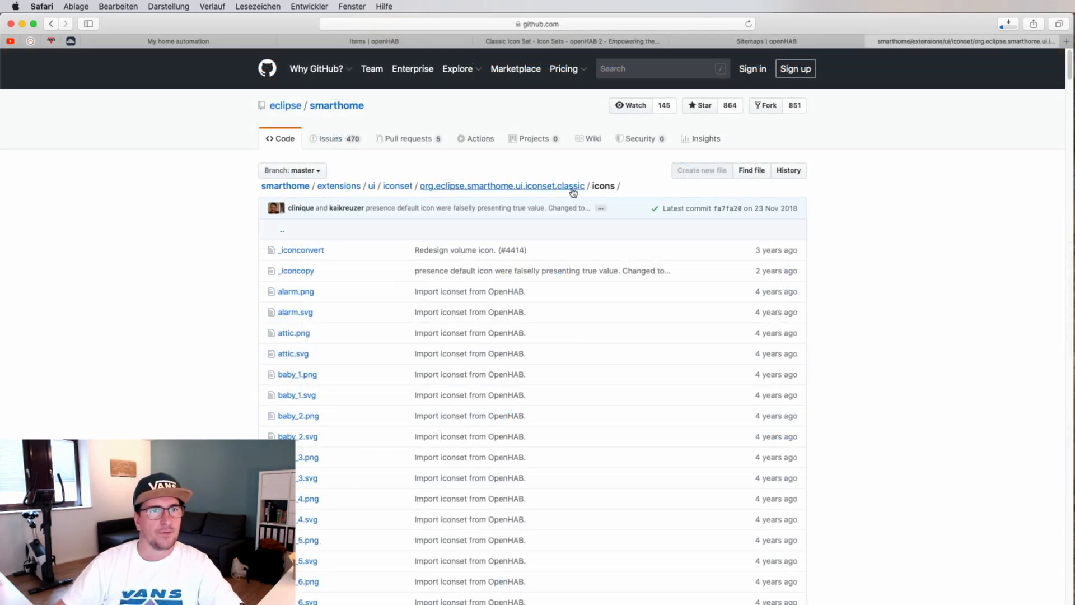
mouse_move(269, 193)
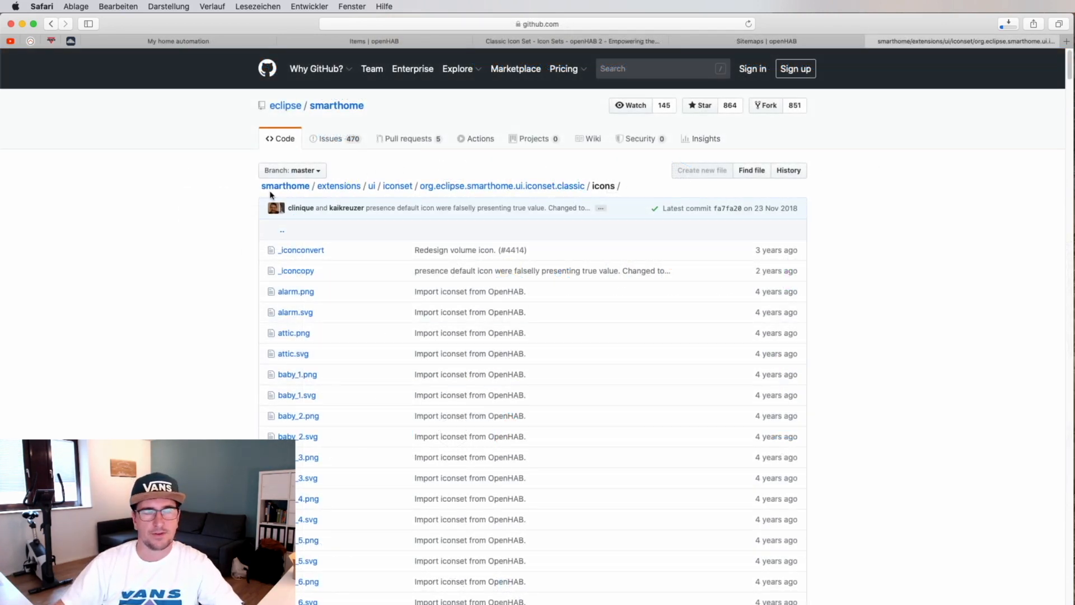
mouse_move(500, 170)
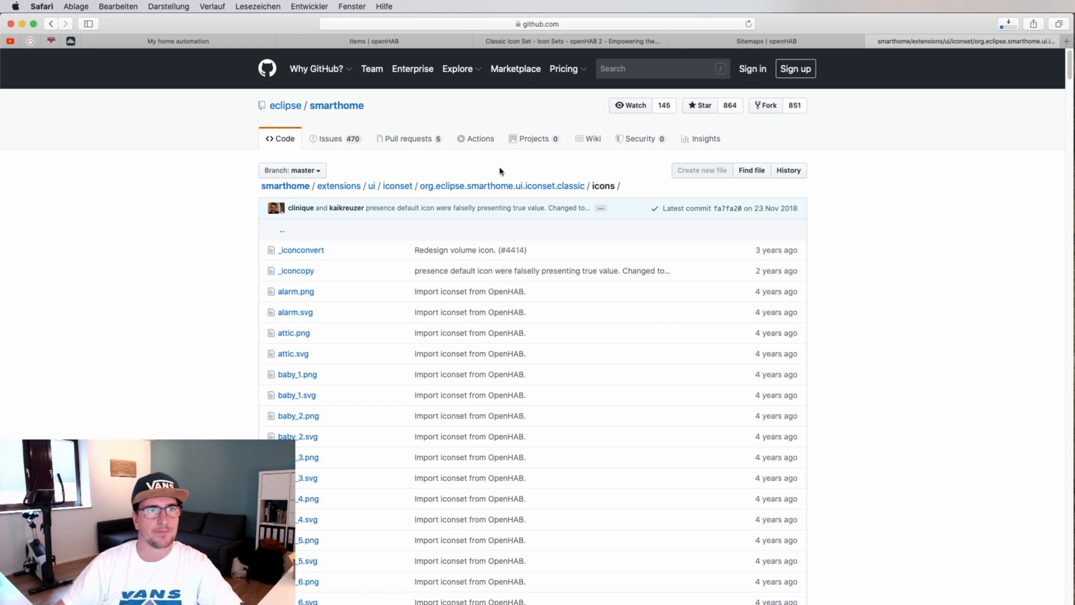
mouse_move(652, 200)
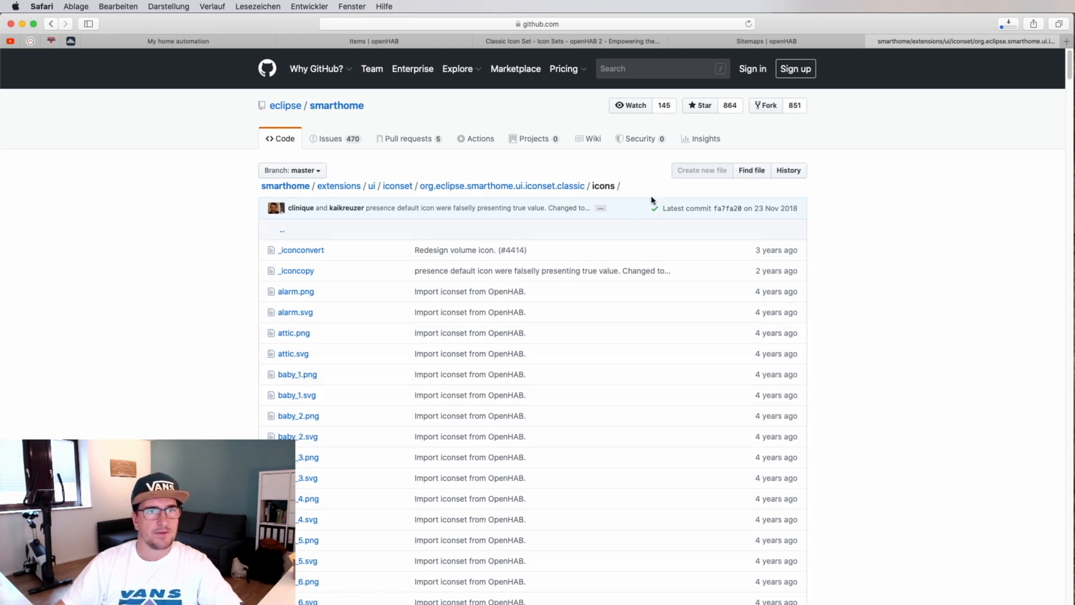
scroll(up, 3)
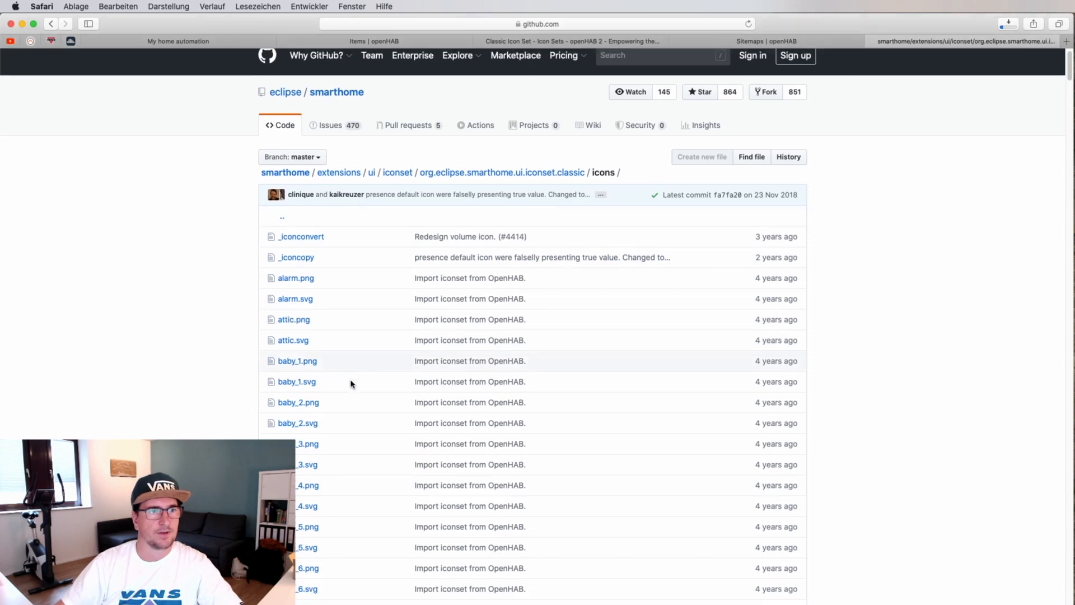
scroll(down, 3)
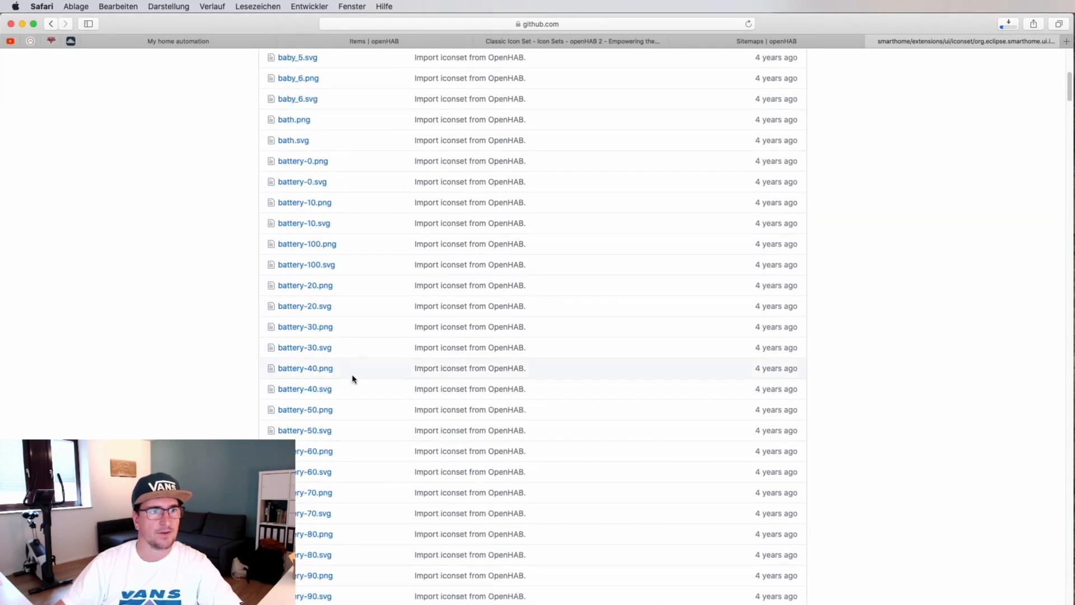
mouse_move(317, 525)
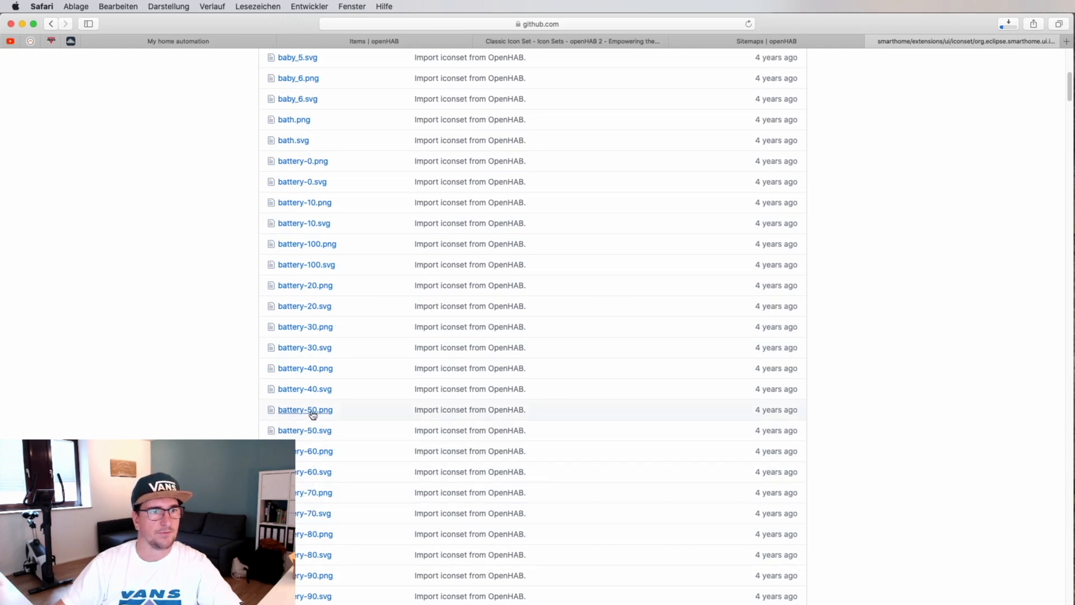
mouse_move(393, 304)
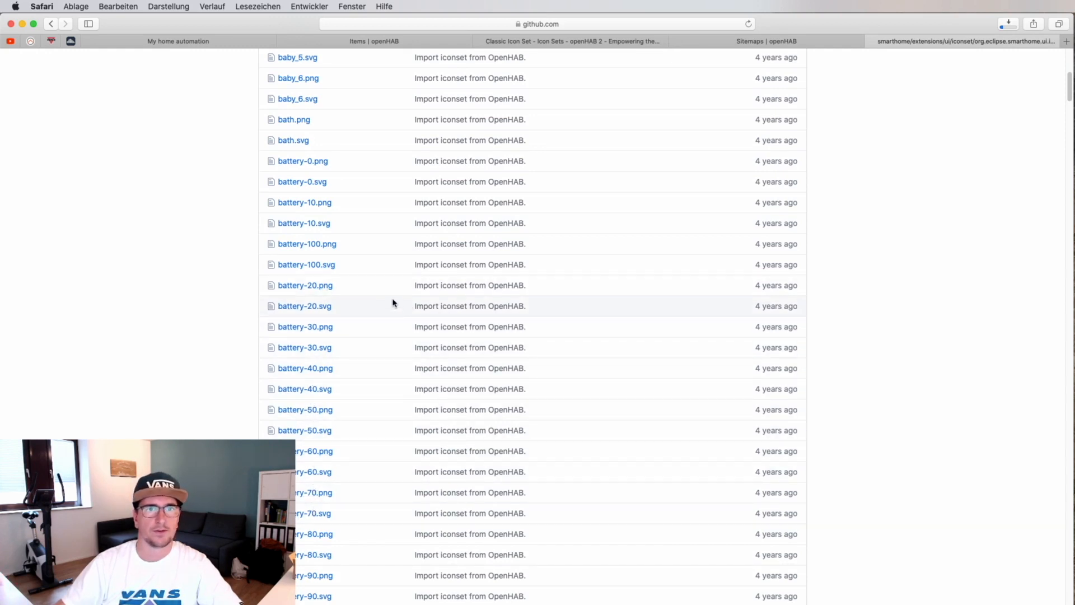
scroll(up, 3)
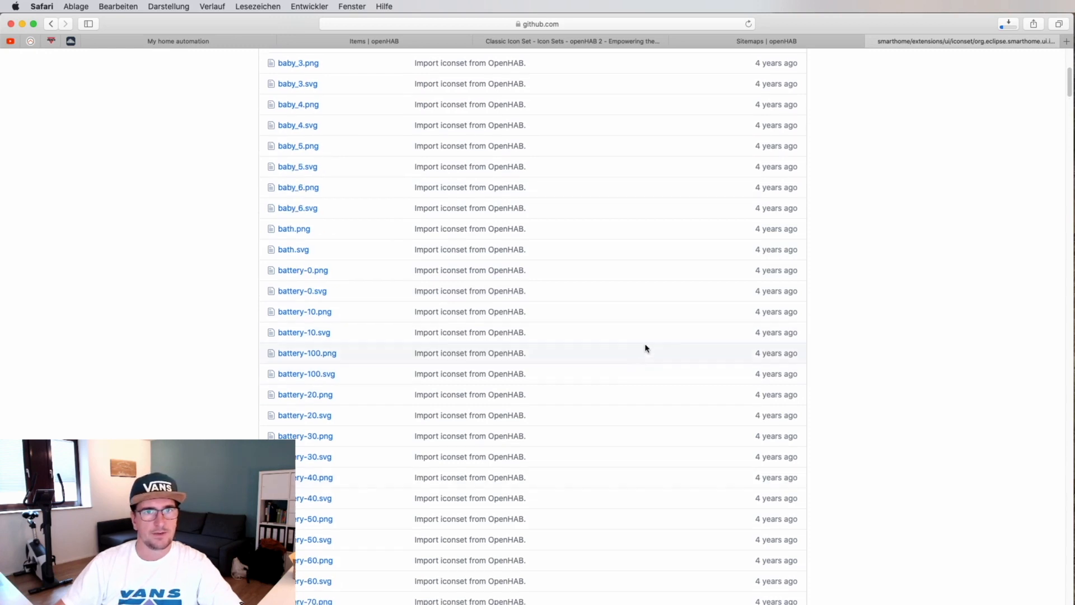
scroll(down, 3)
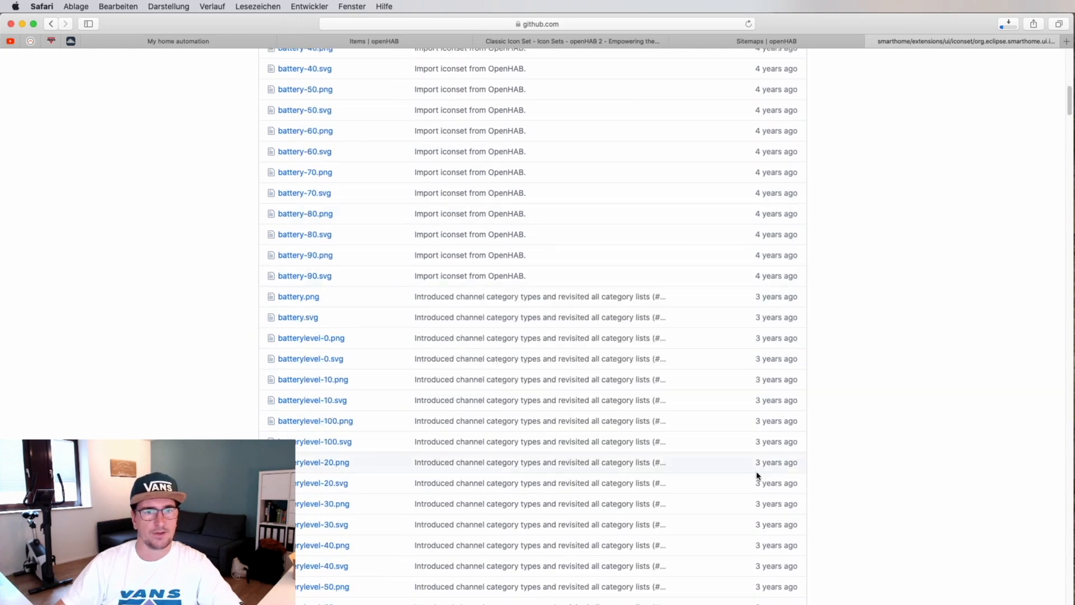
mouse_move(462, 432)
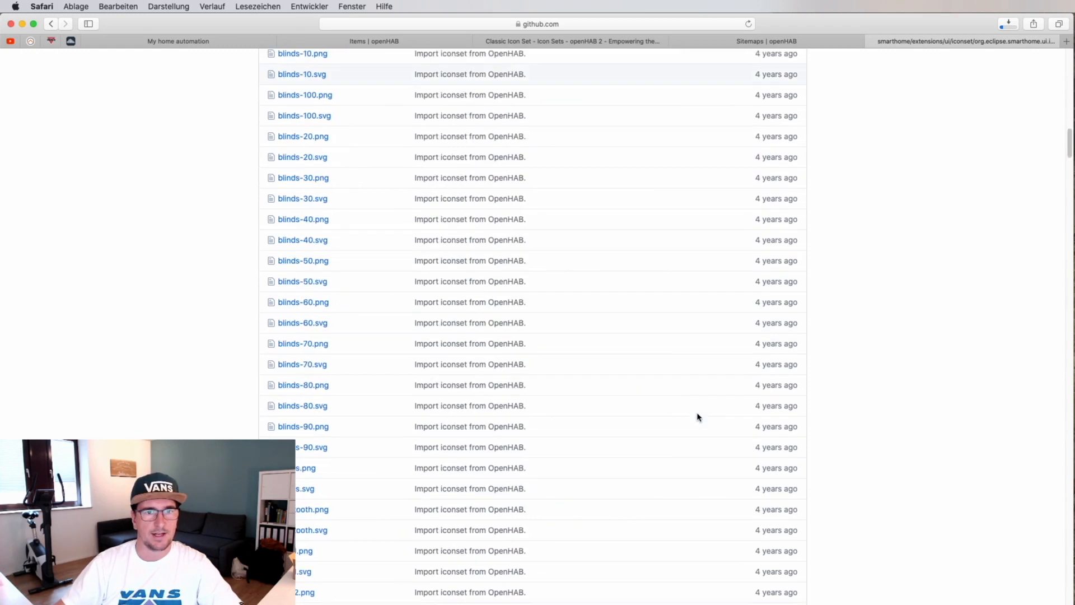
scroll(down, 3)
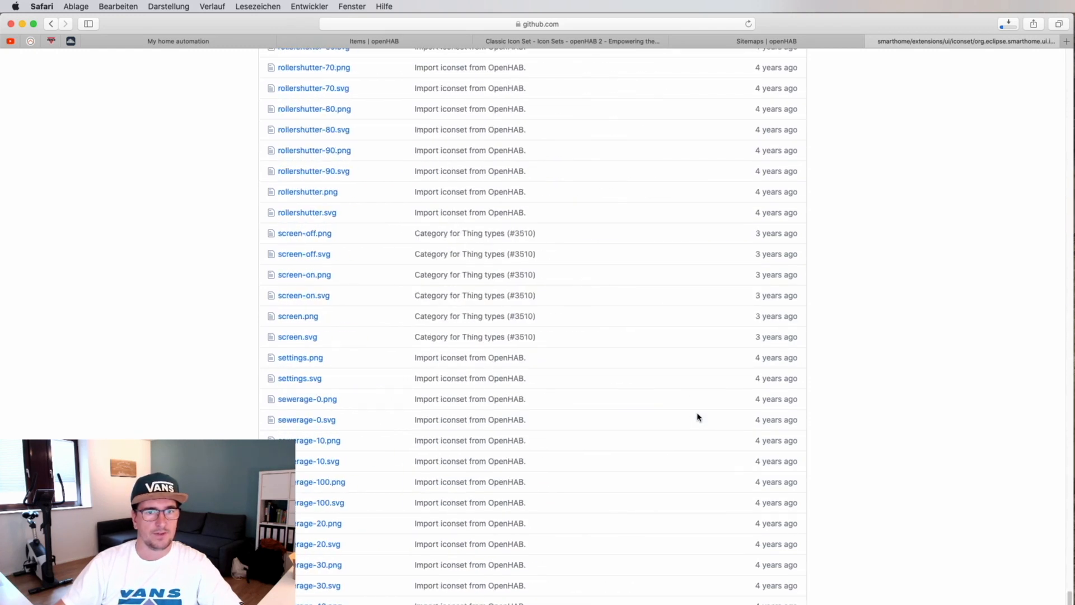
scroll(down, 3)
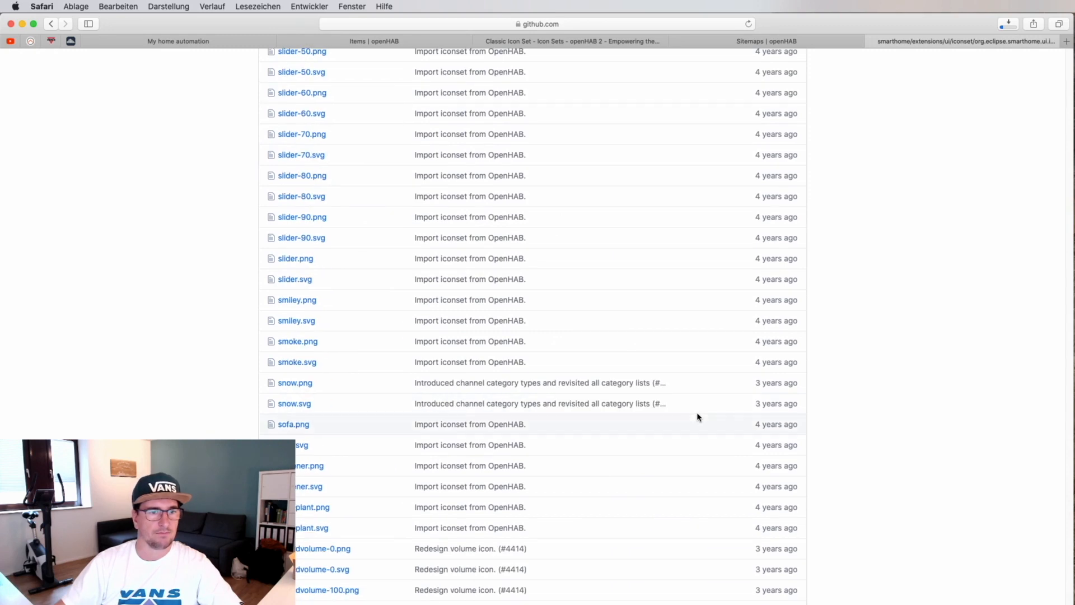
scroll(down, 3)
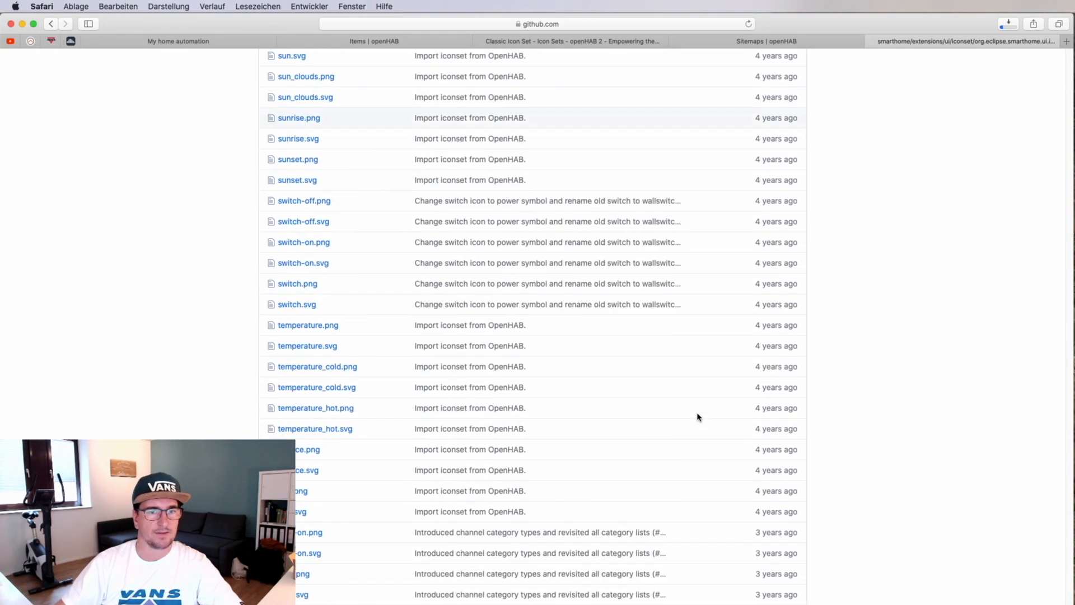
scroll(down, 3)
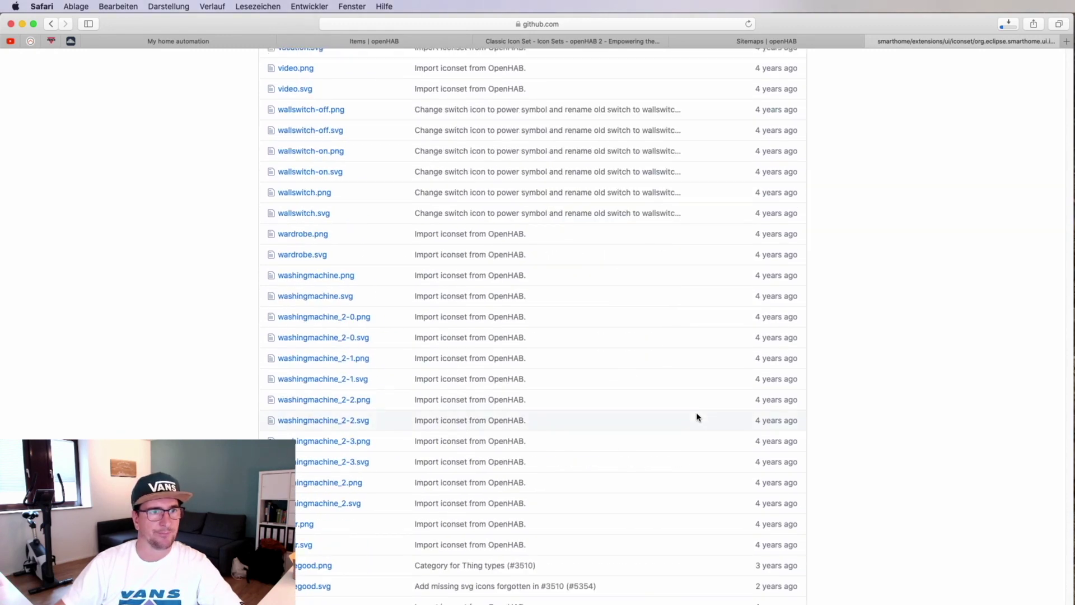
scroll(up, 3)
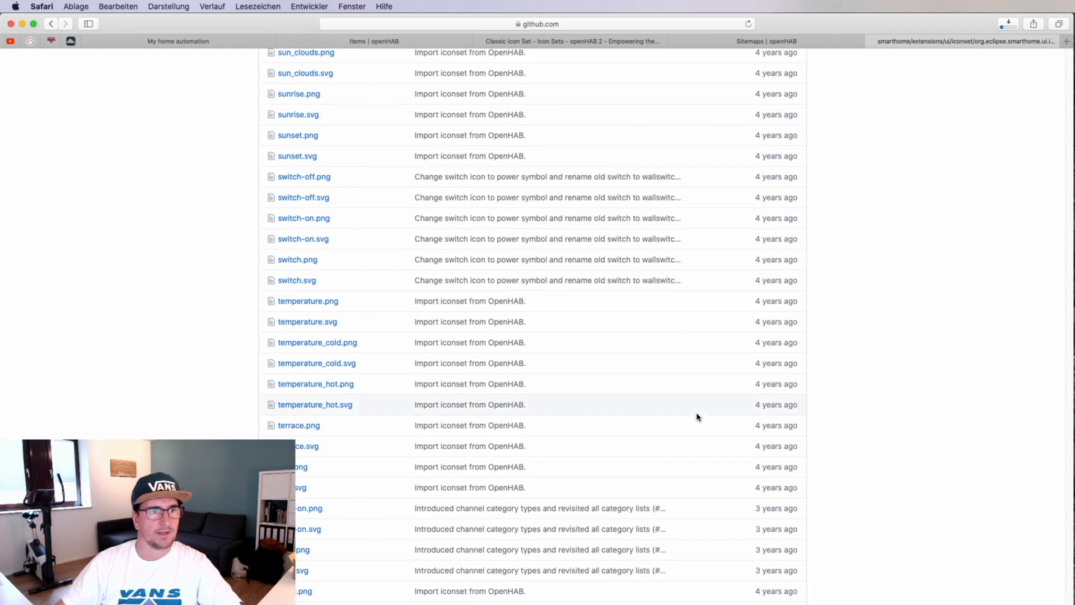
scroll(up, 3)
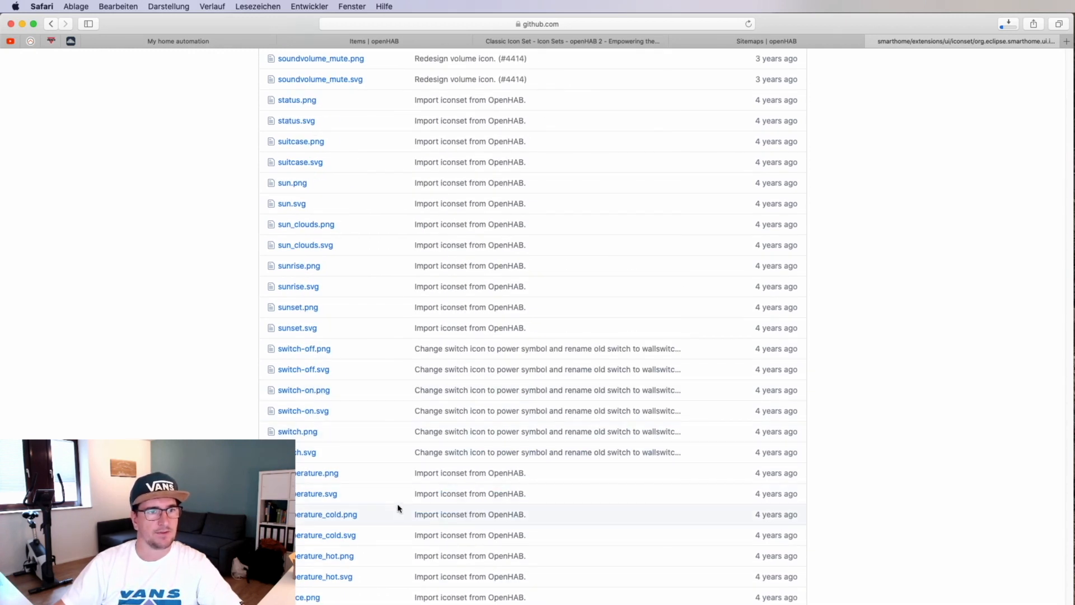
scroll(up, 3)
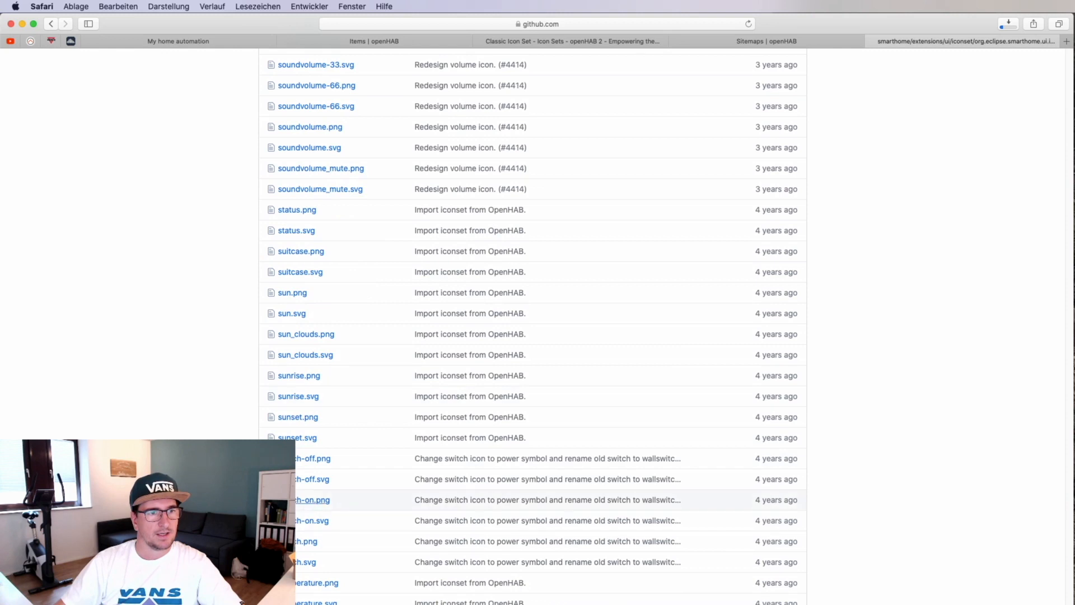
mouse_move(313, 520)
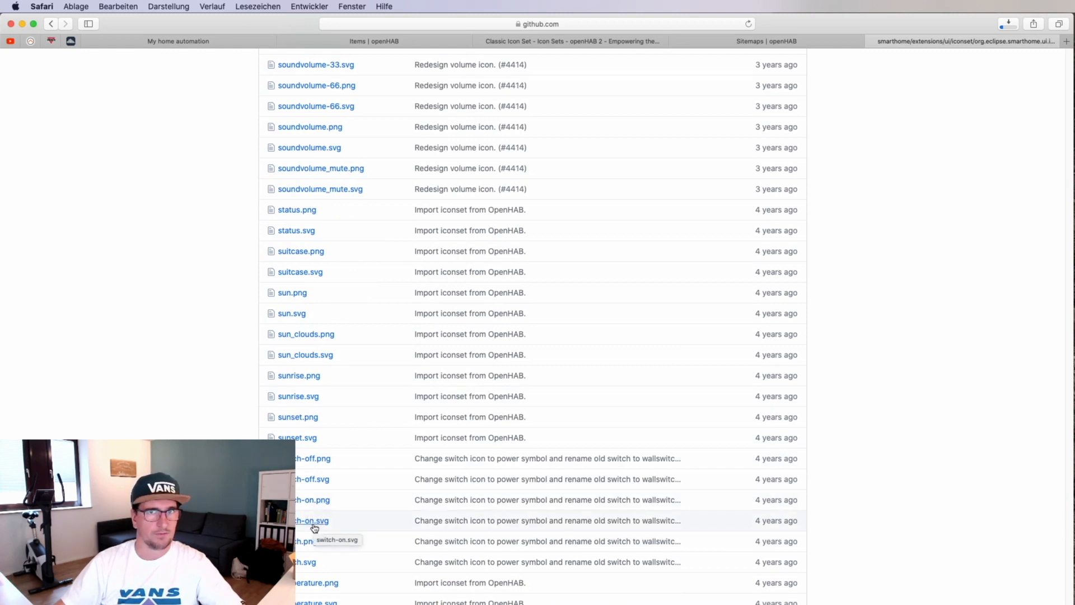
scroll(down, 3)
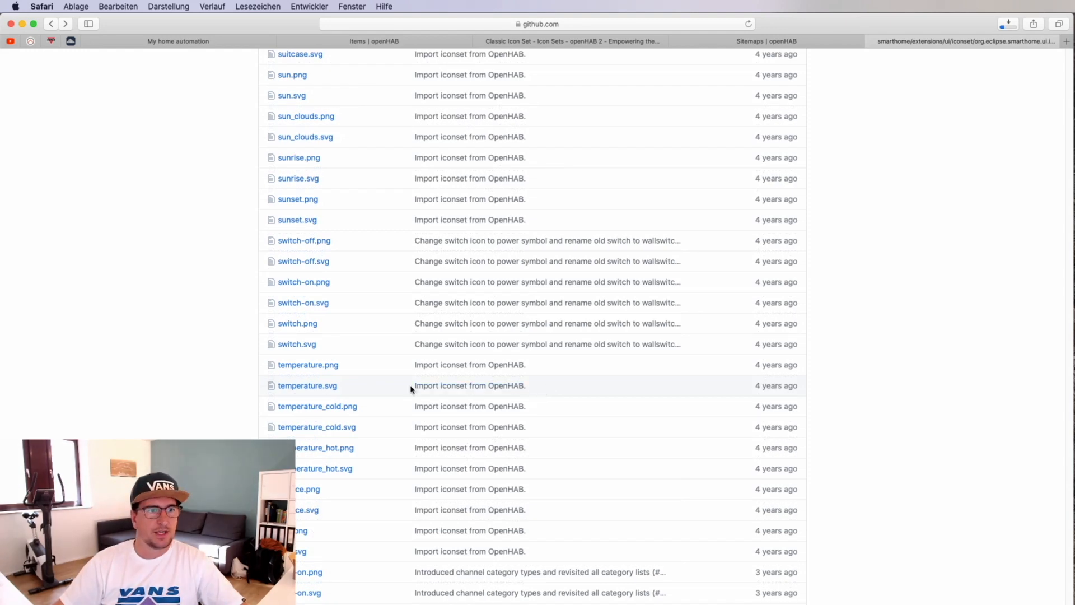
mouse_move(307, 386)
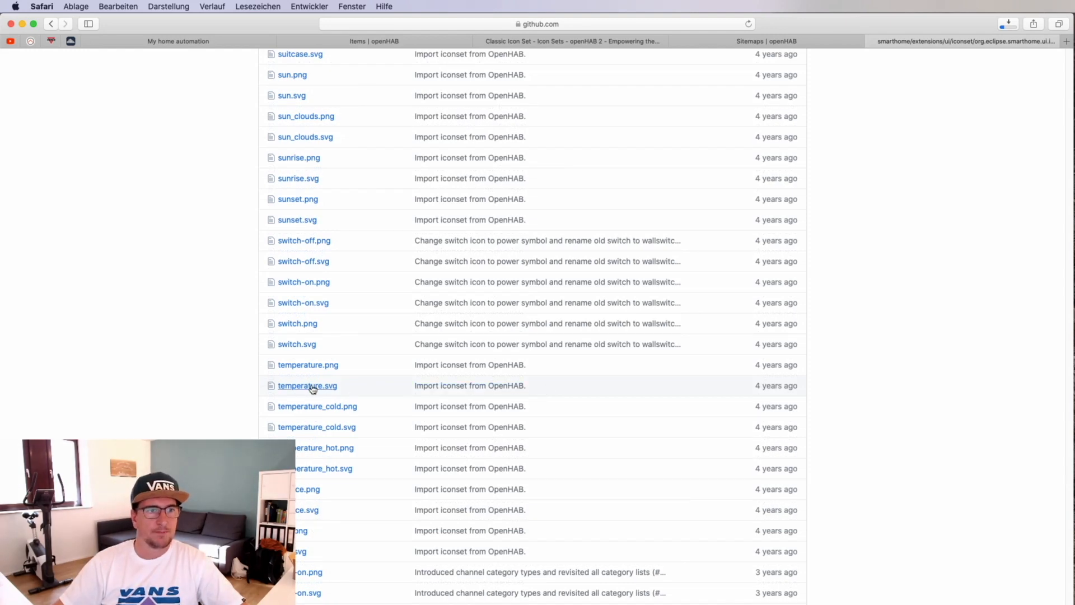
Download the classic temperature.svg thermometer image from GitHub to the icons folder
click(306, 384)
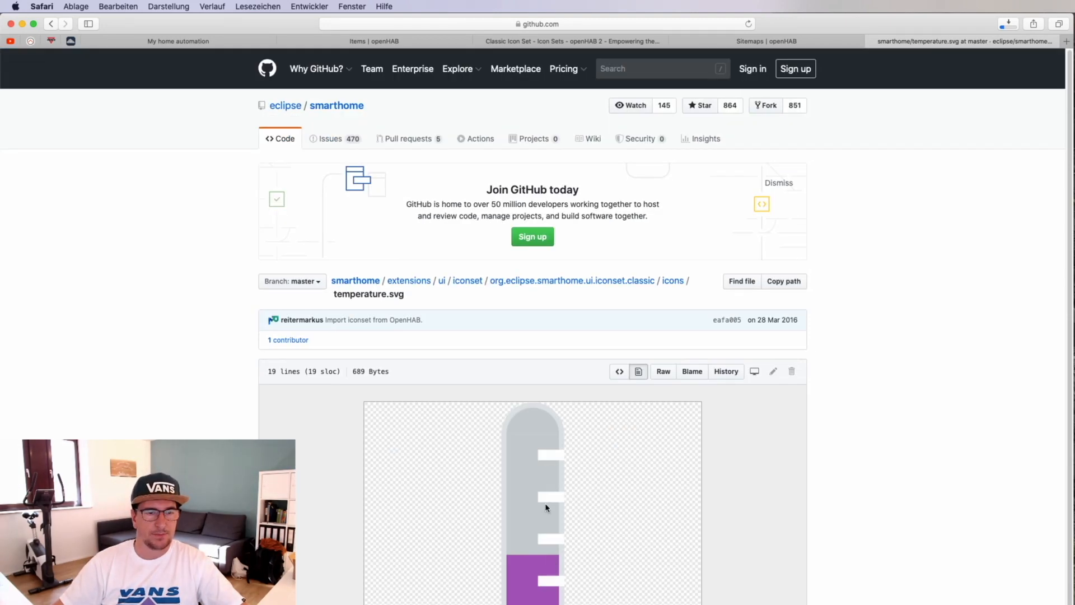
right_click(547, 508)
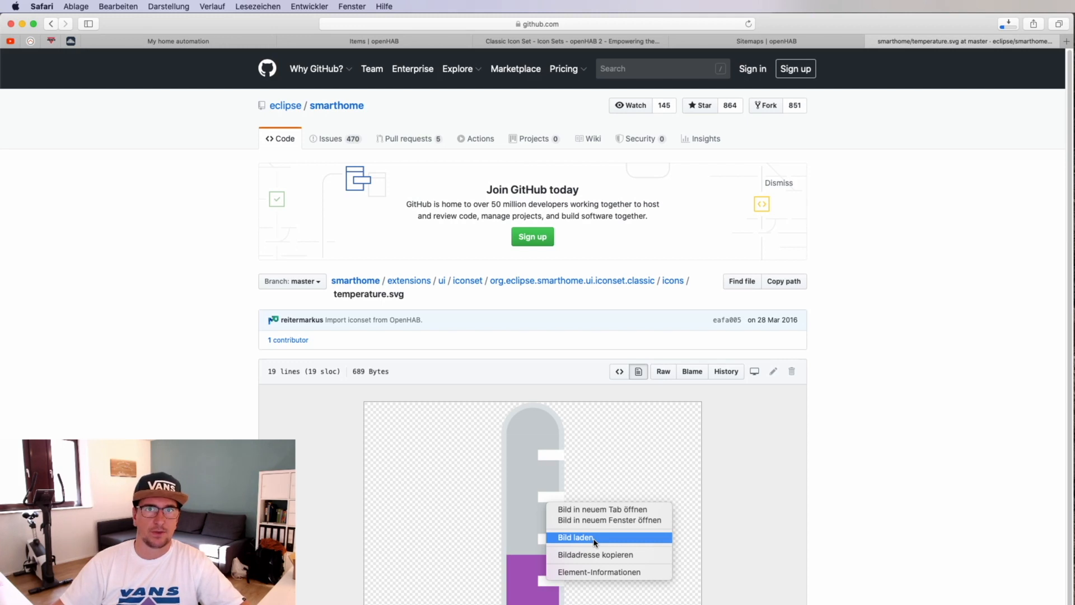
click(576, 537)
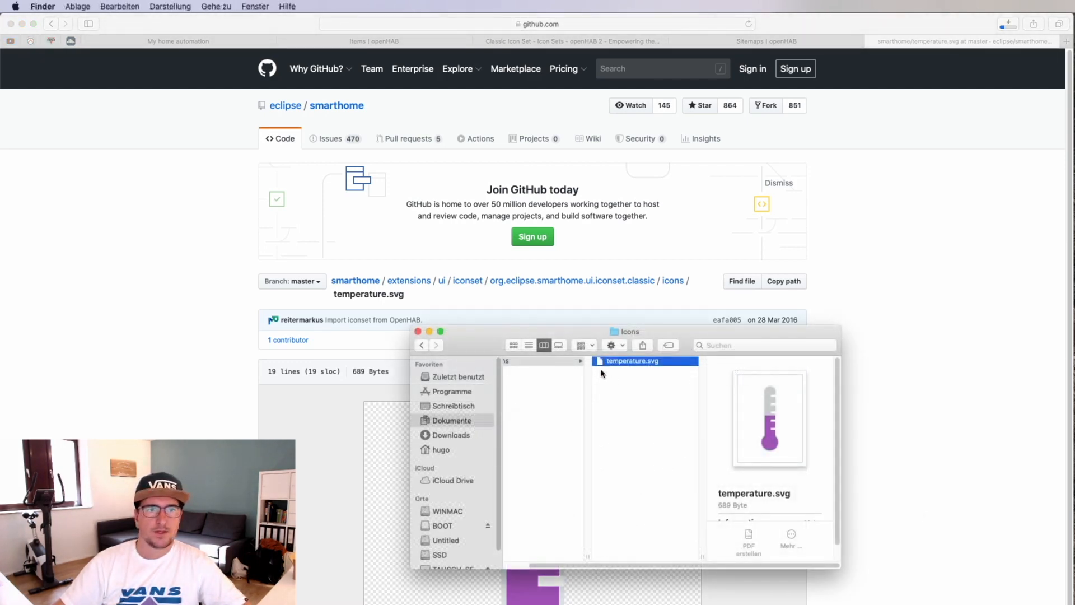
Show the Öffnen mit program list for temperature.svg, with Inkscape offered
right_click(630, 361)
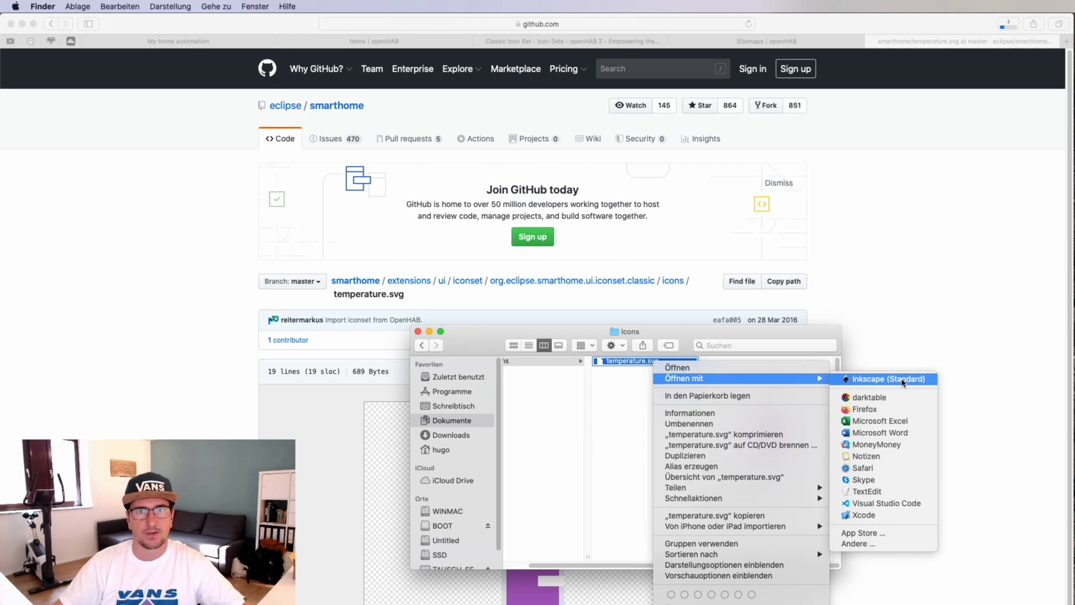
Load temperature.svg in Inkscape and select the thermometer's purple liquid to recolour it red
click(887, 379)
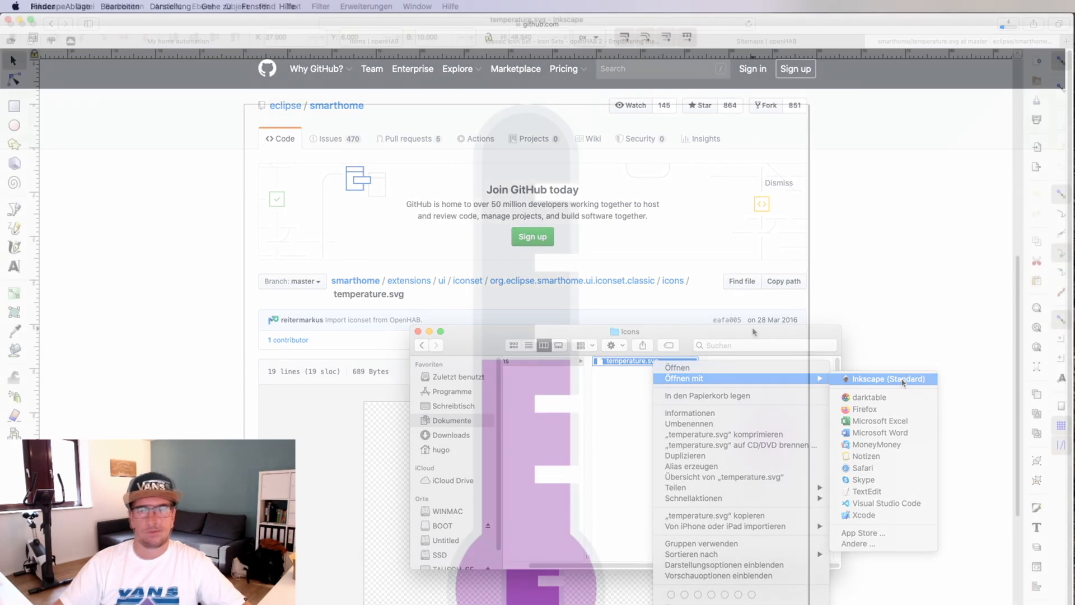
click(889, 378)
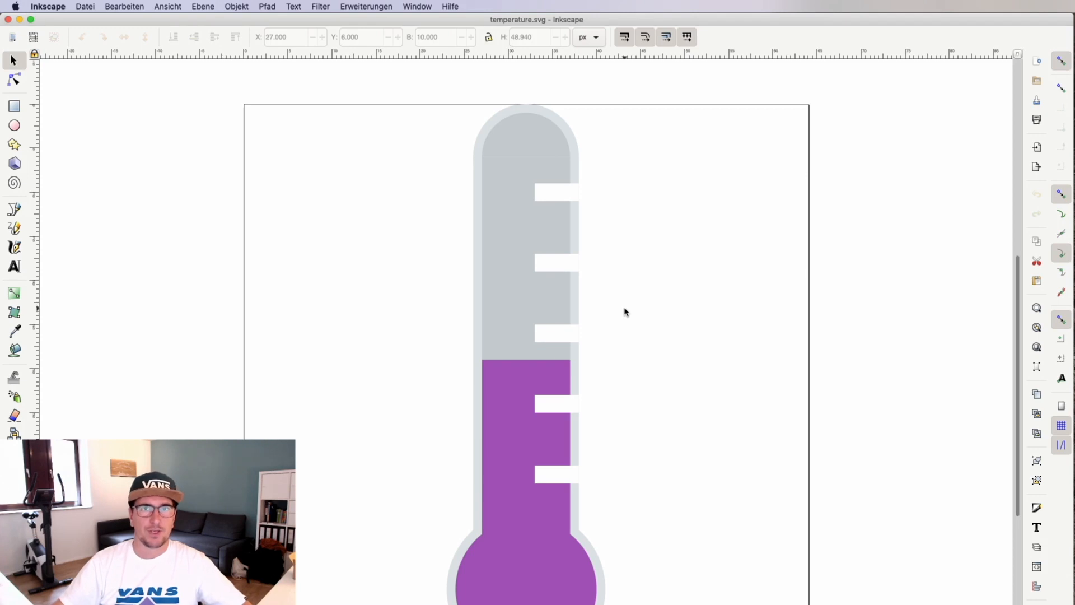
mouse_move(526, 149)
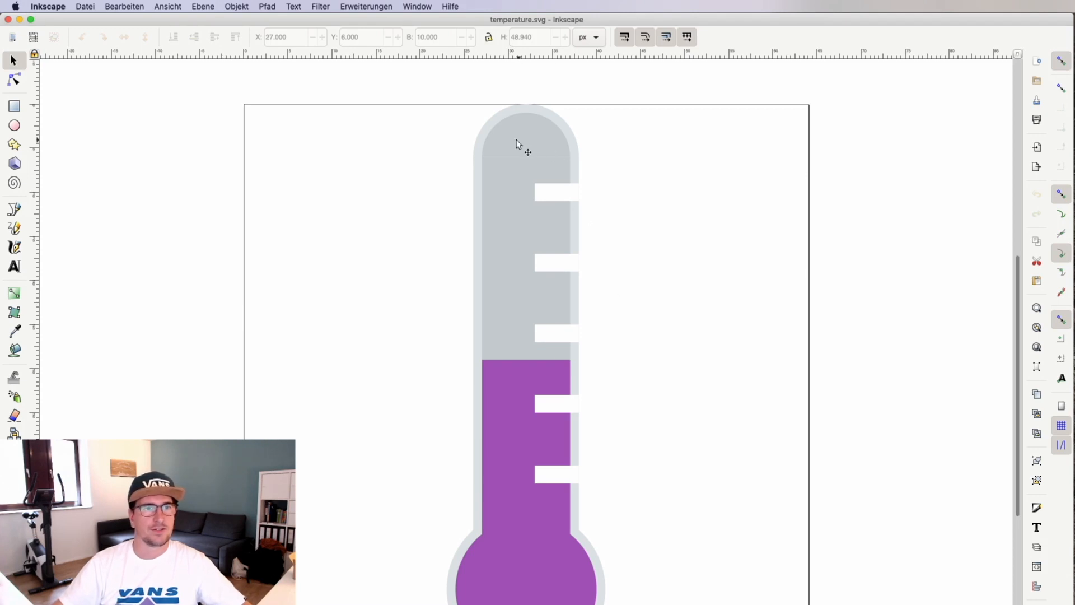
mouse_move(518, 158)
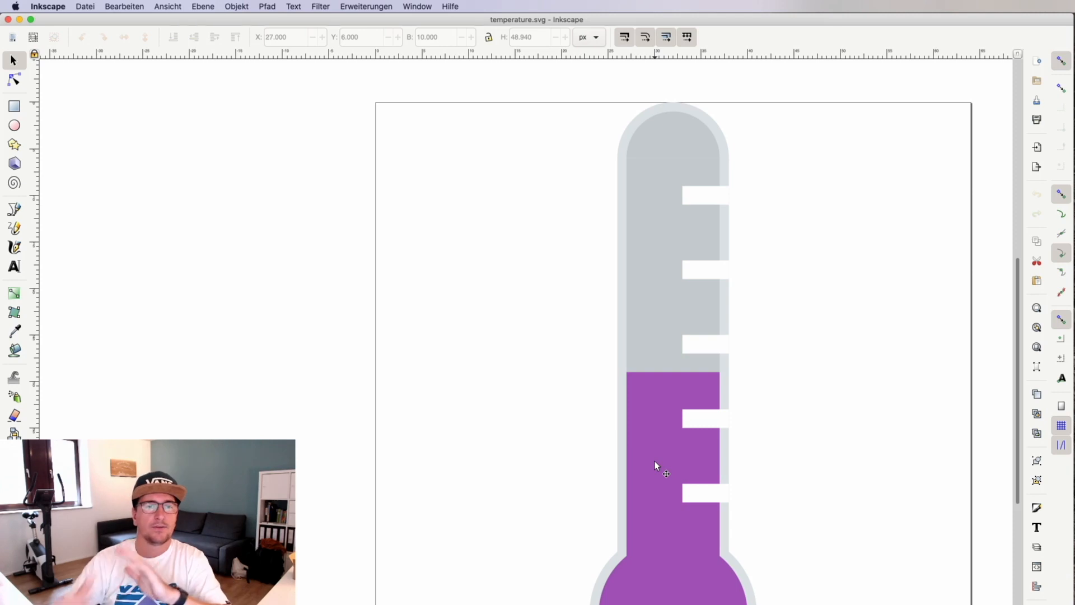
click(657, 466)
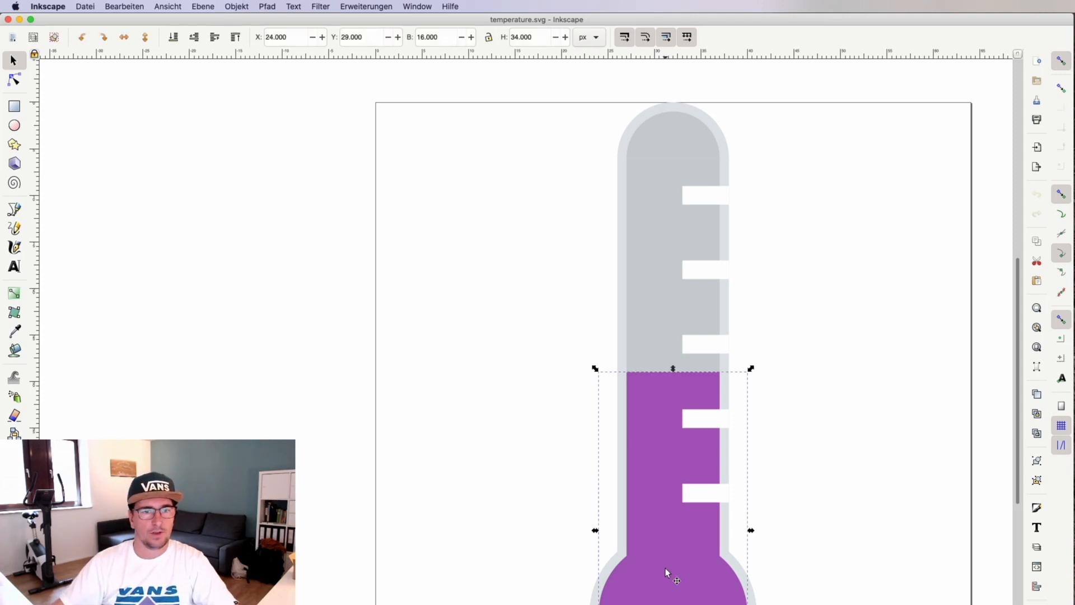
mouse_move(672, 368)
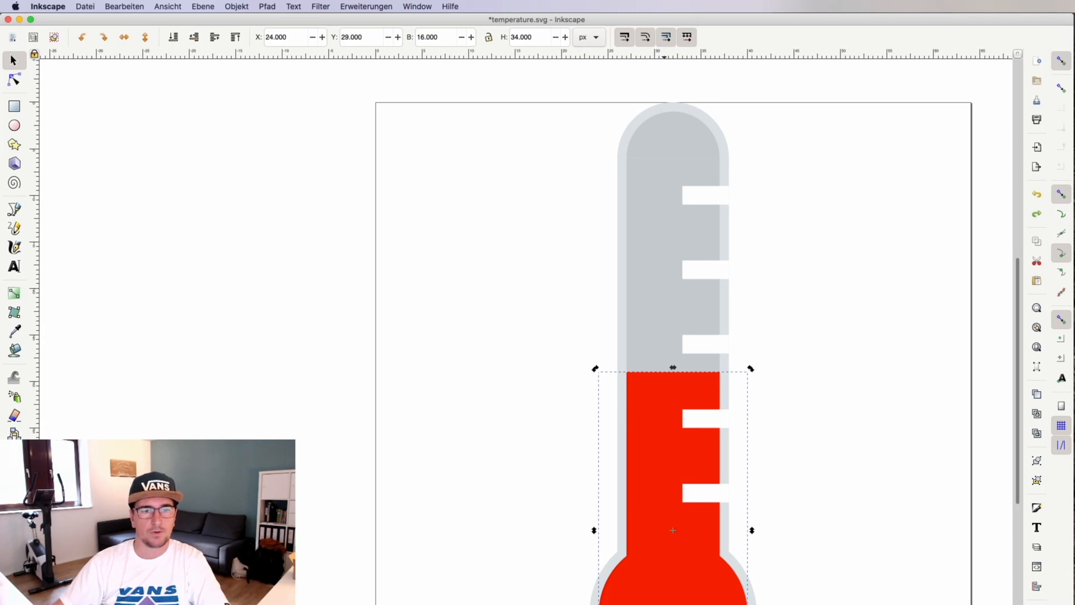
Ungroup the thermometer and stretch the red liquid up to just below the tube's rounded top
click(236, 7)
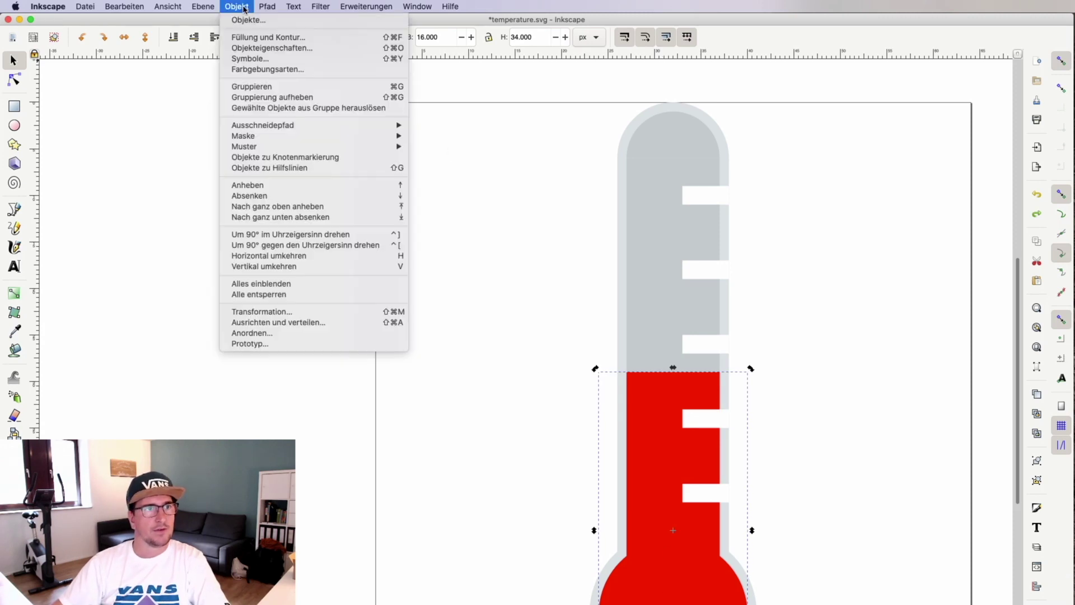
mouse_move(271, 96)
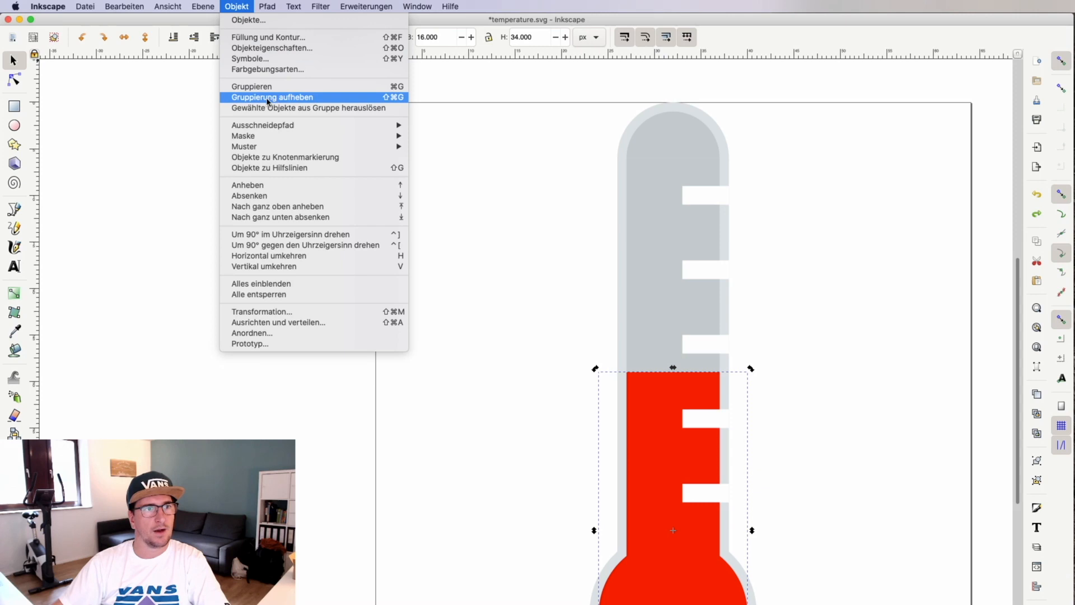
click(271, 96)
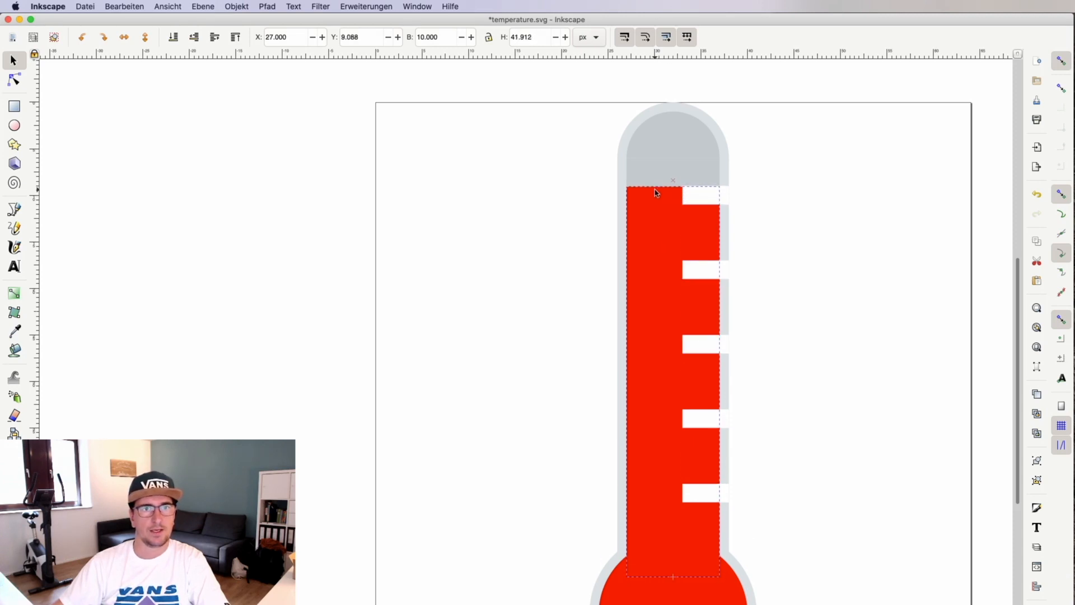
click(854, 227)
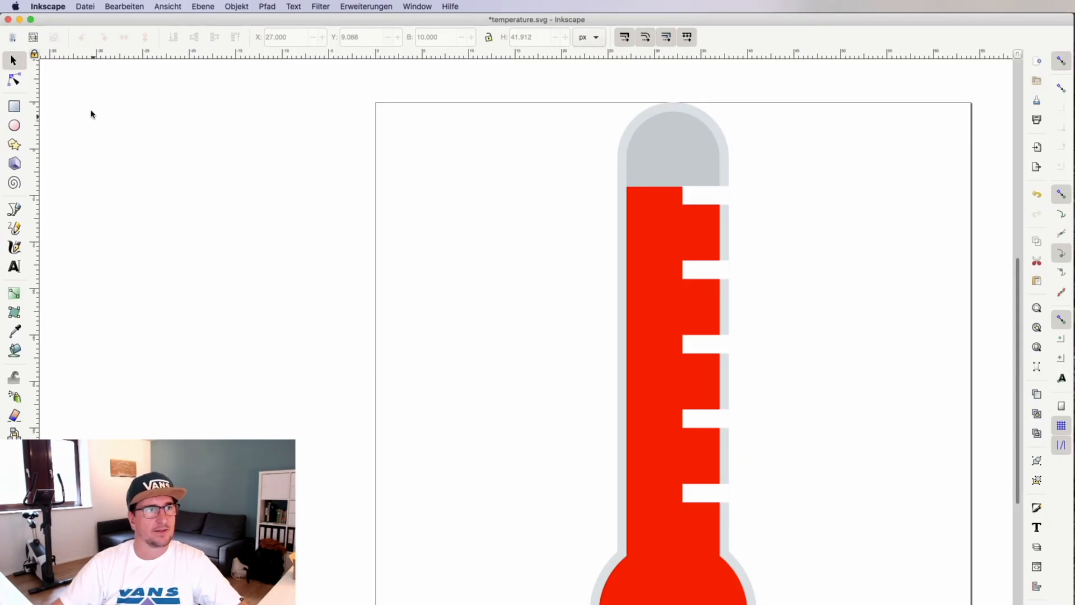
Save a copy of the icon under a new temperature-level file name
click(84, 7)
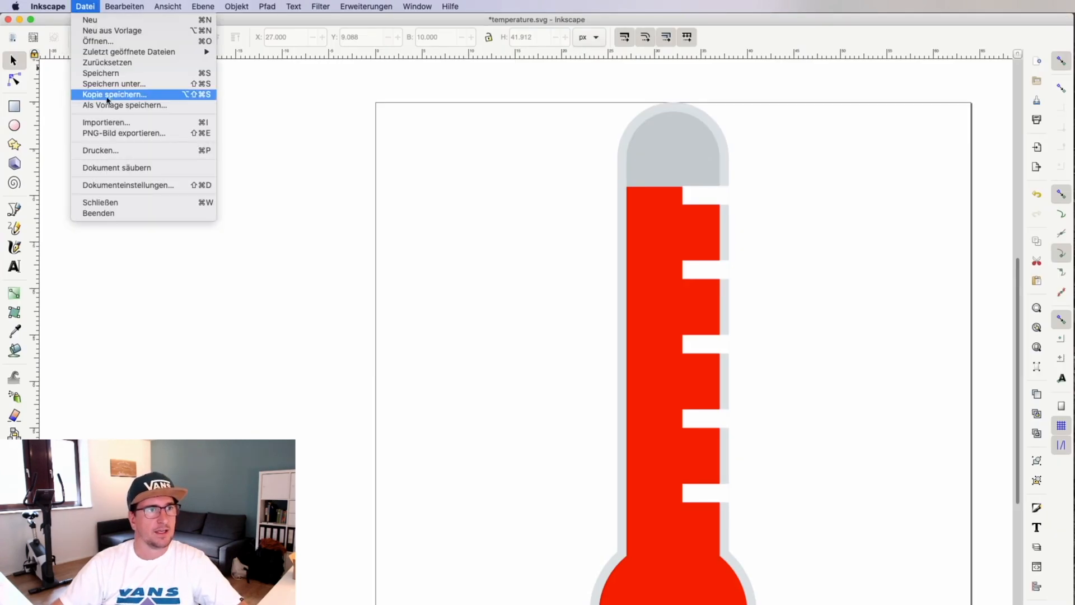
click(114, 94)
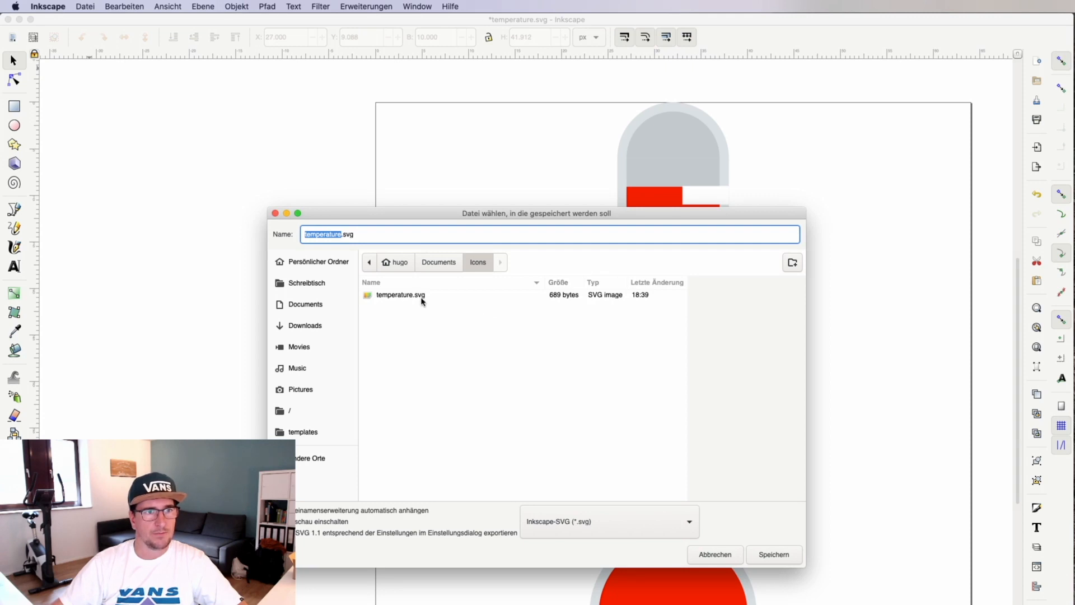
click(387, 235)
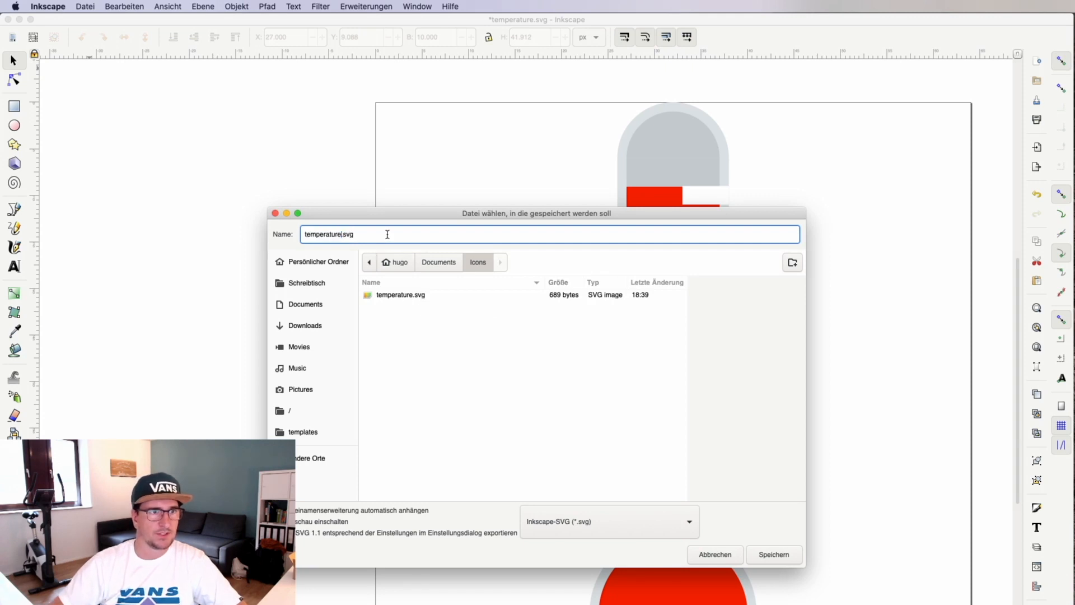
click(774, 554)
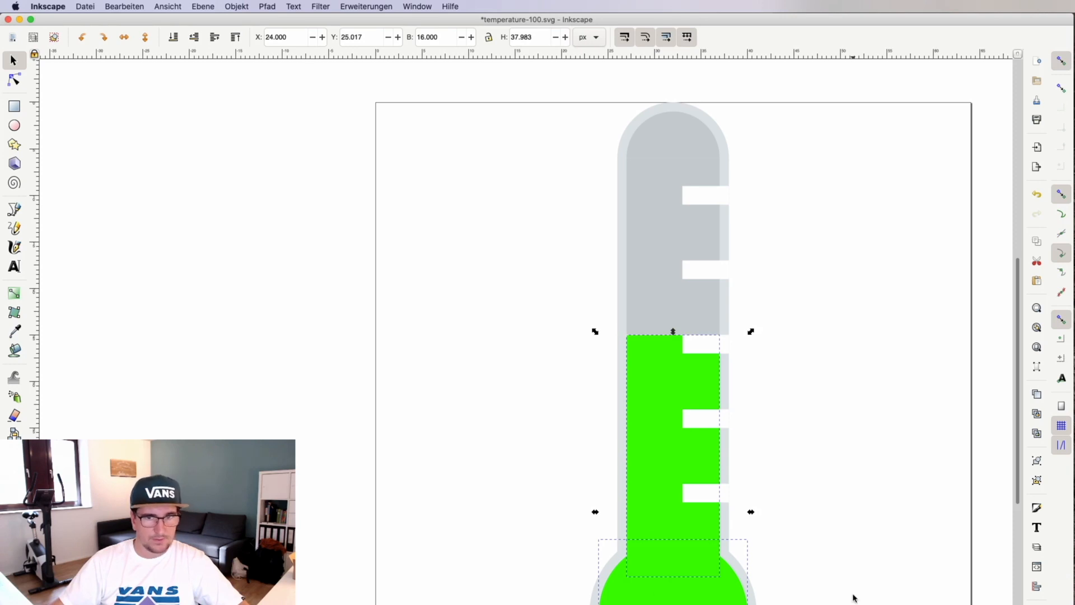
mouse_move(963, 556)
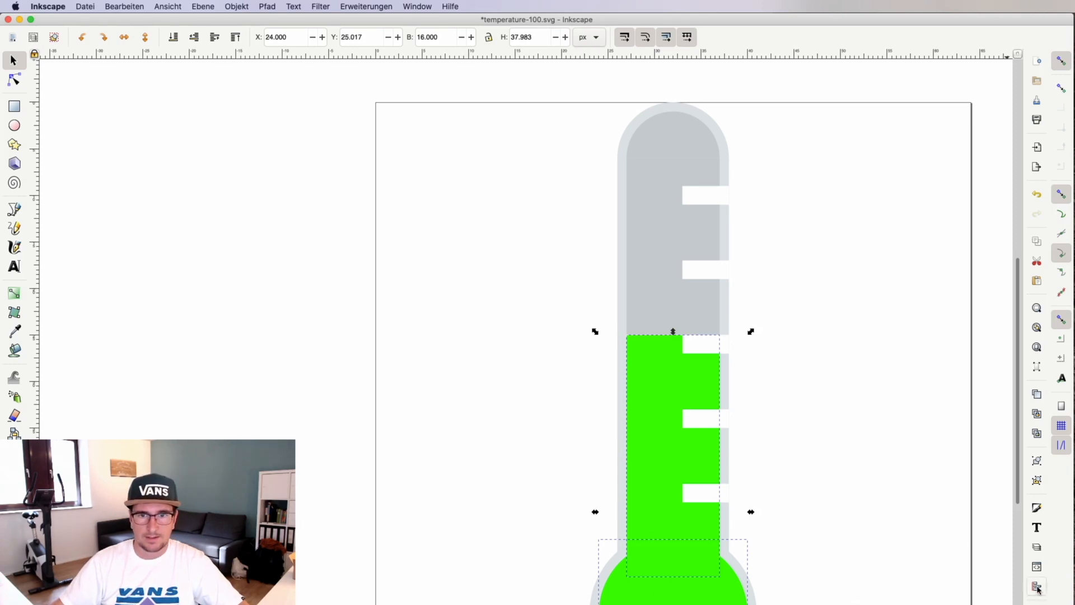
Recolour the thermometer liquid to a turquoise hue via Fill and Stroke in HSV mode
click(1037, 508)
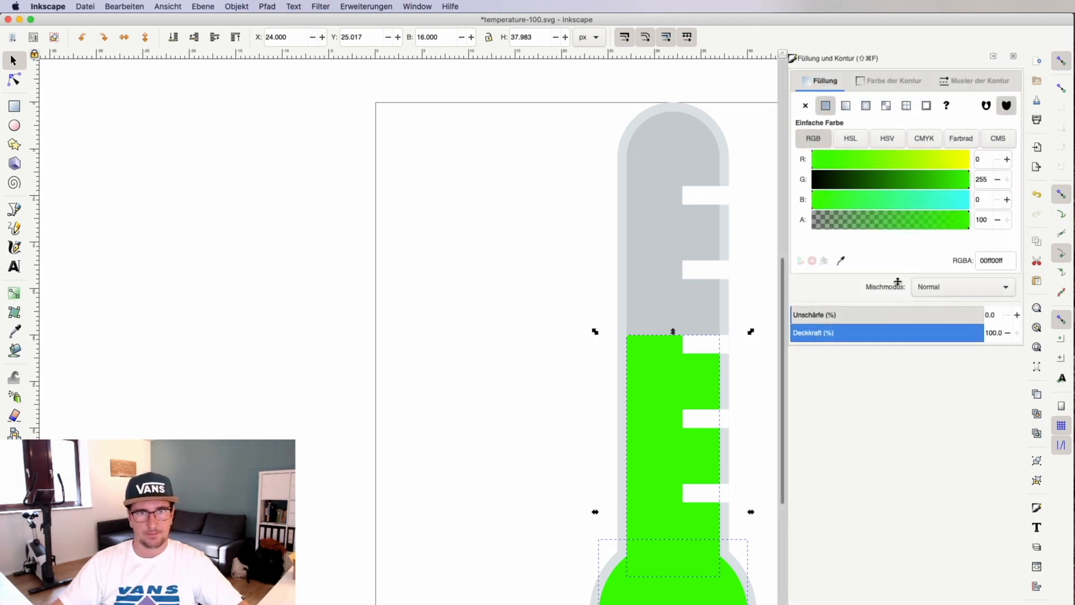
click(850, 138)
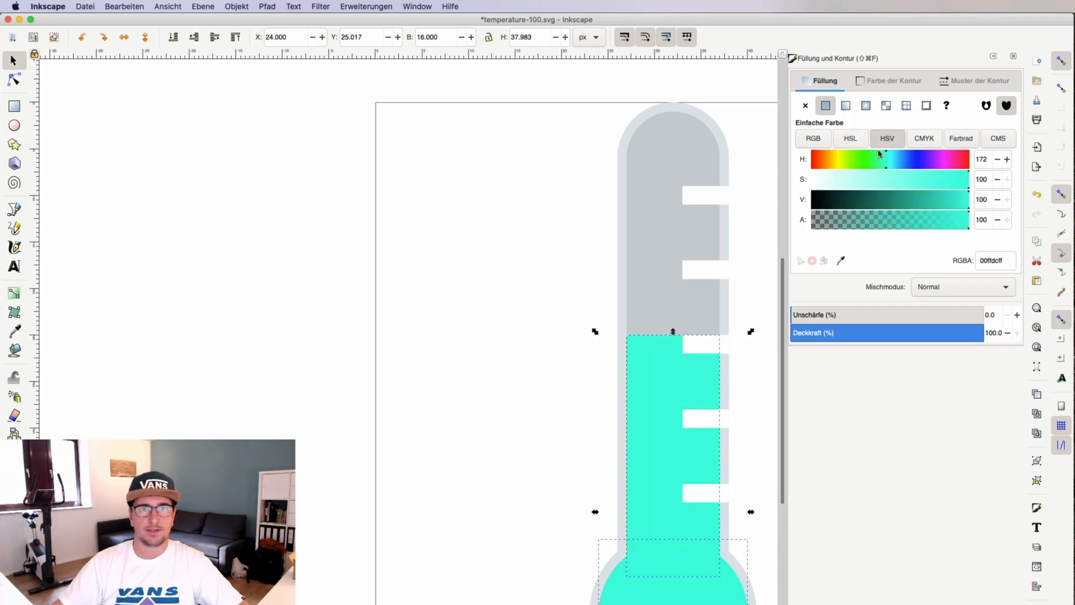
click(813, 137)
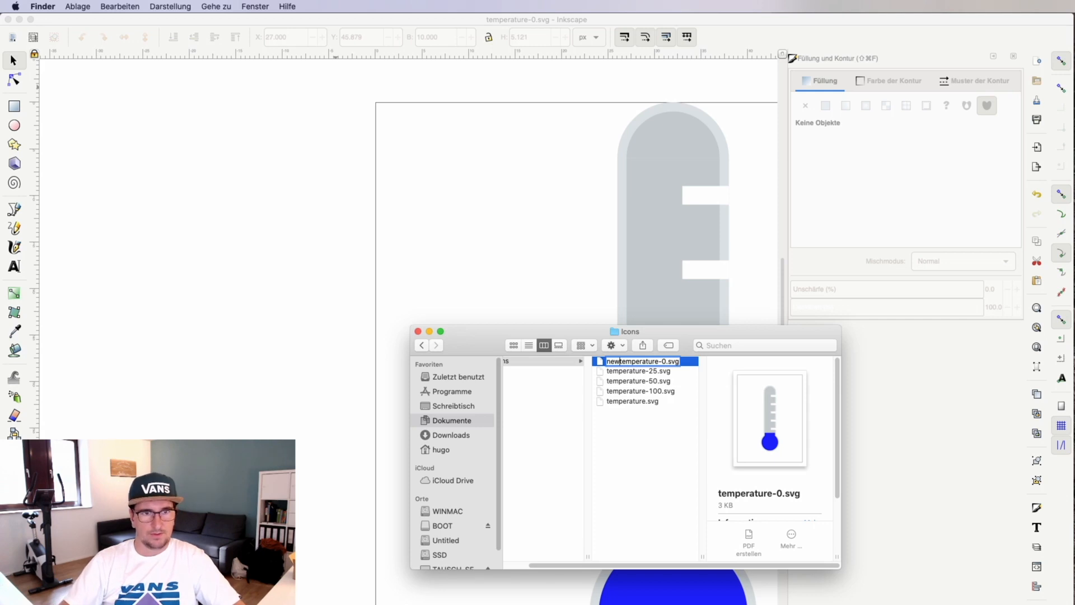
Rename the thermometer SVGs to carry the new_temperature prefix
click(637, 370)
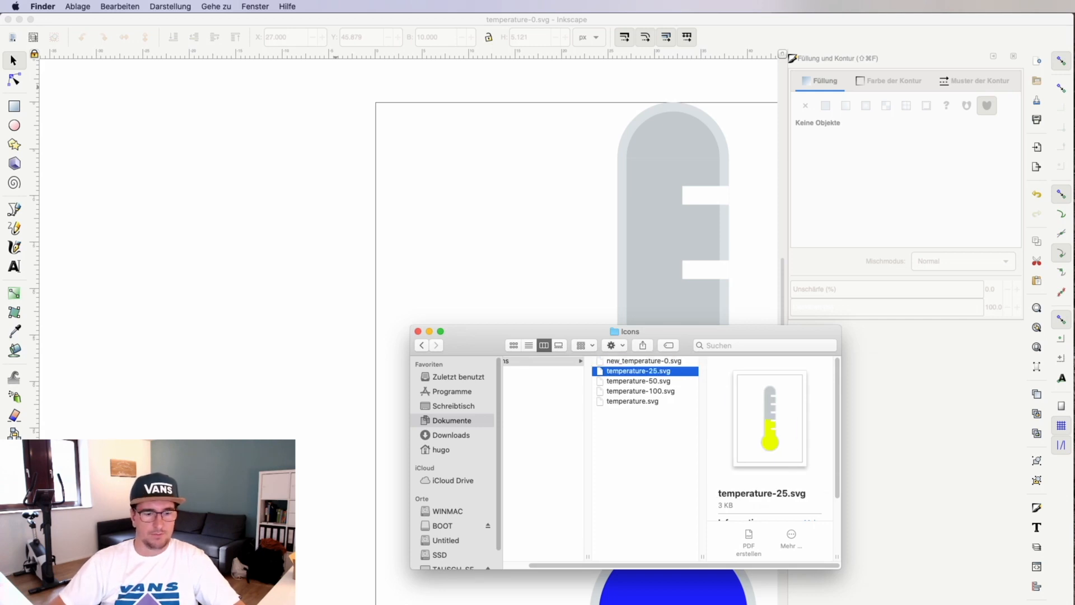
click(665, 401)
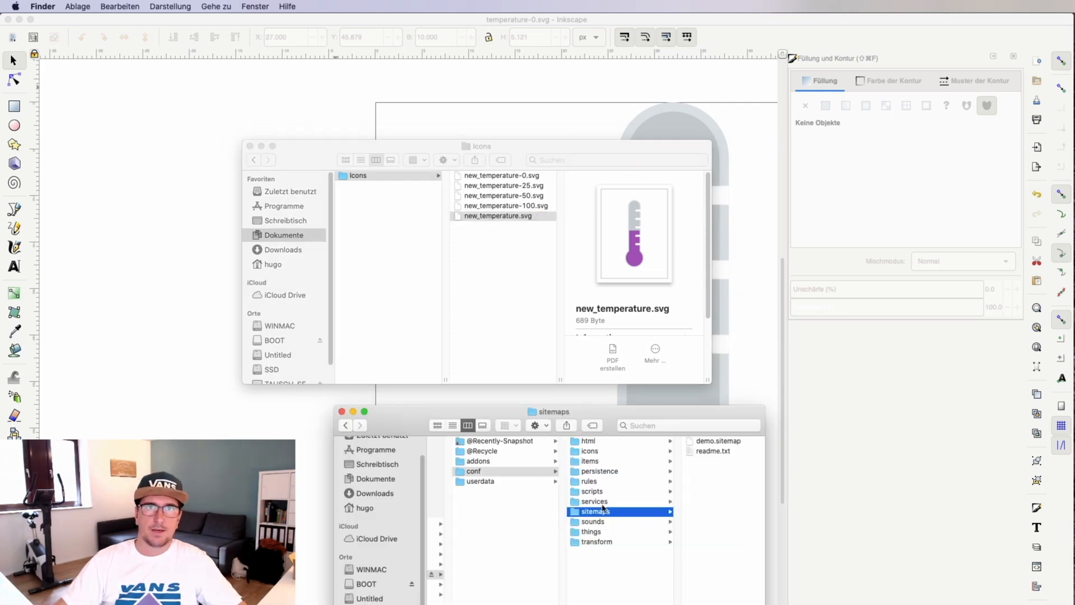
mouse_move(606, 452)
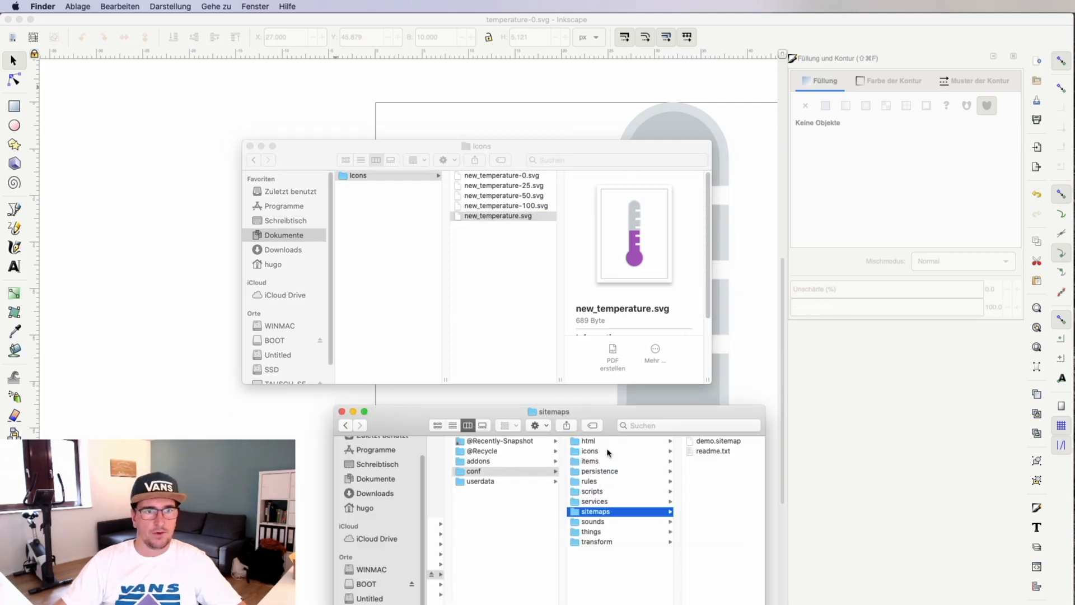
Browse to openHAB's conf/icons/classic folder and read its readme.txt
click(588, 450)
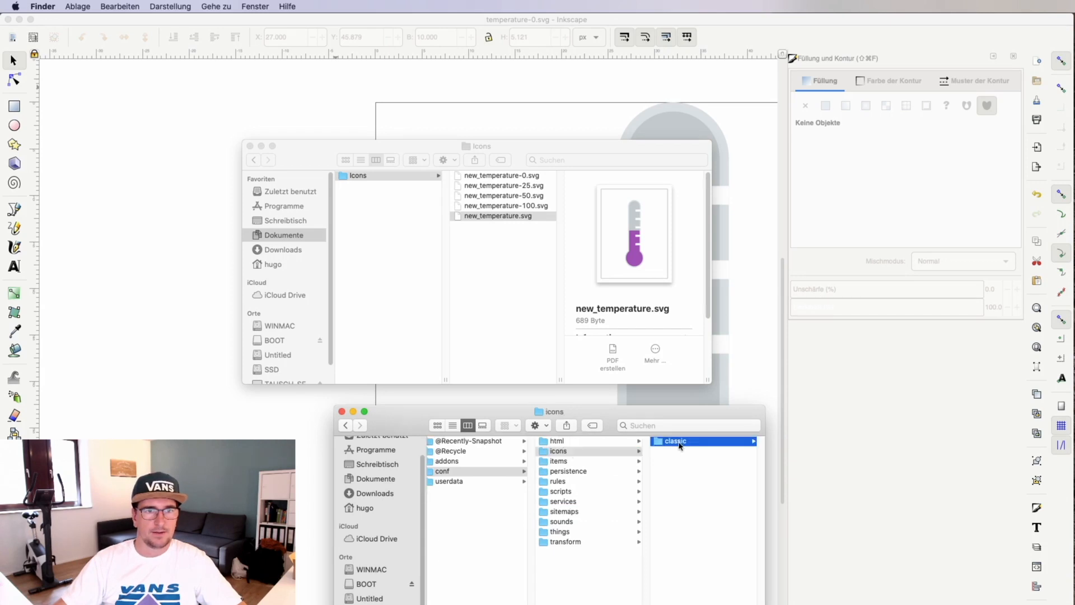
click(675, 441)
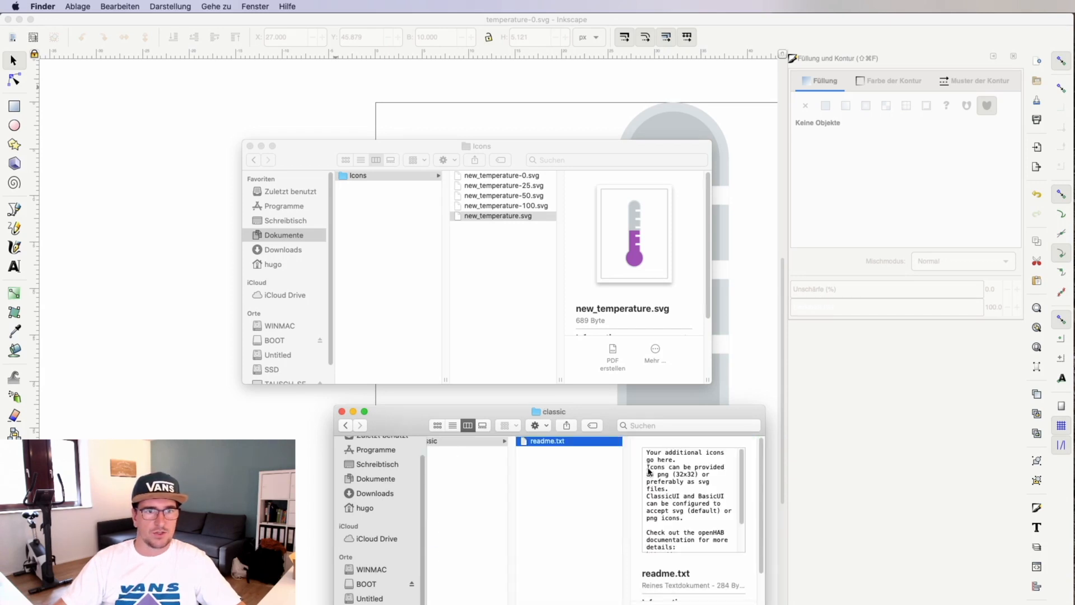
double_click(547, 441)
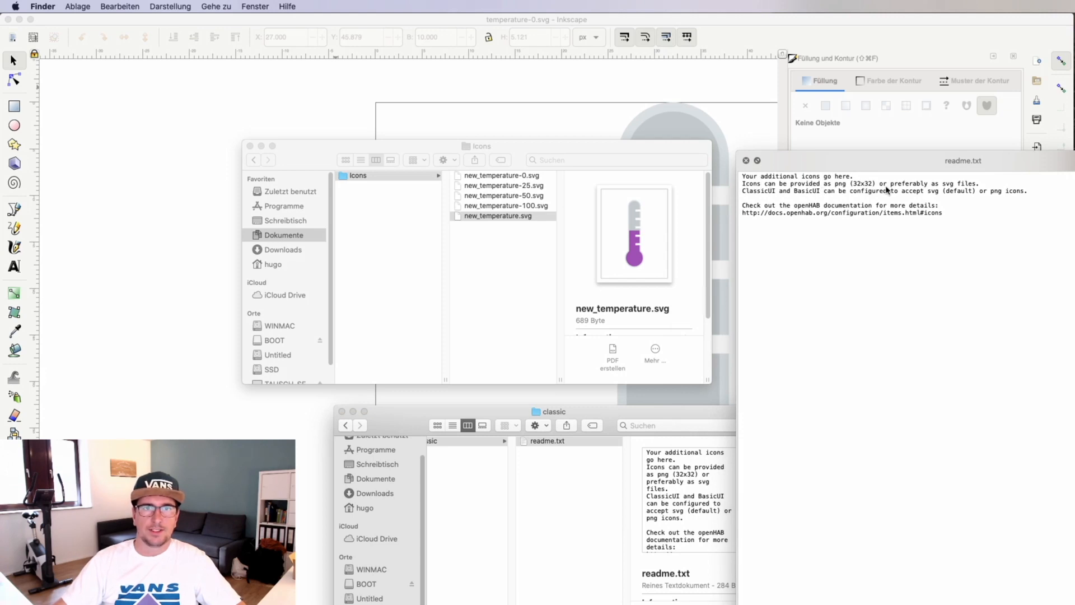
mouse_move(969, 190)
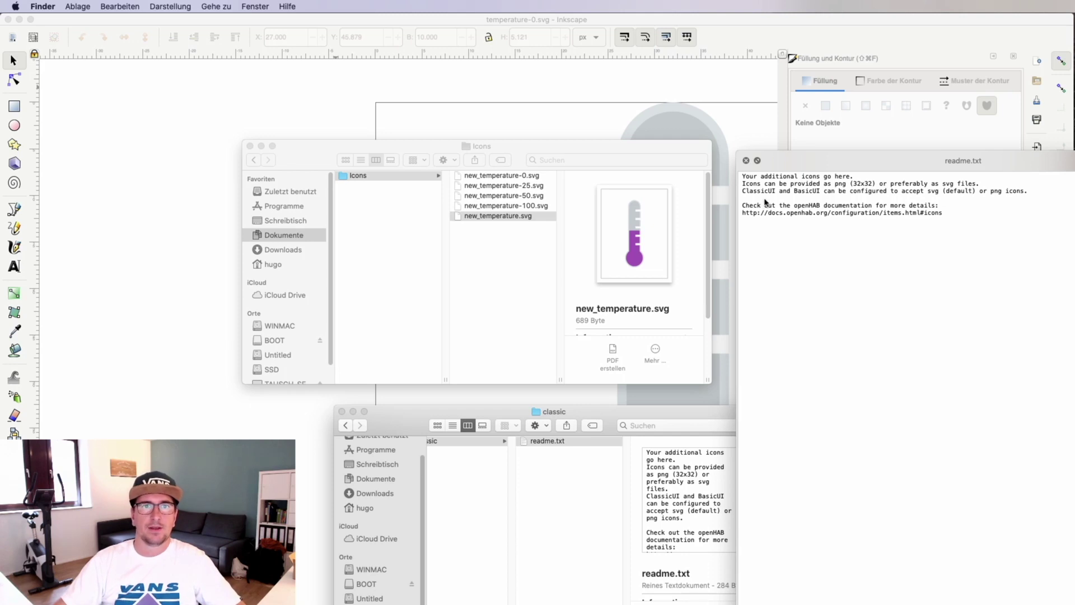
mouse_move(865, 200)
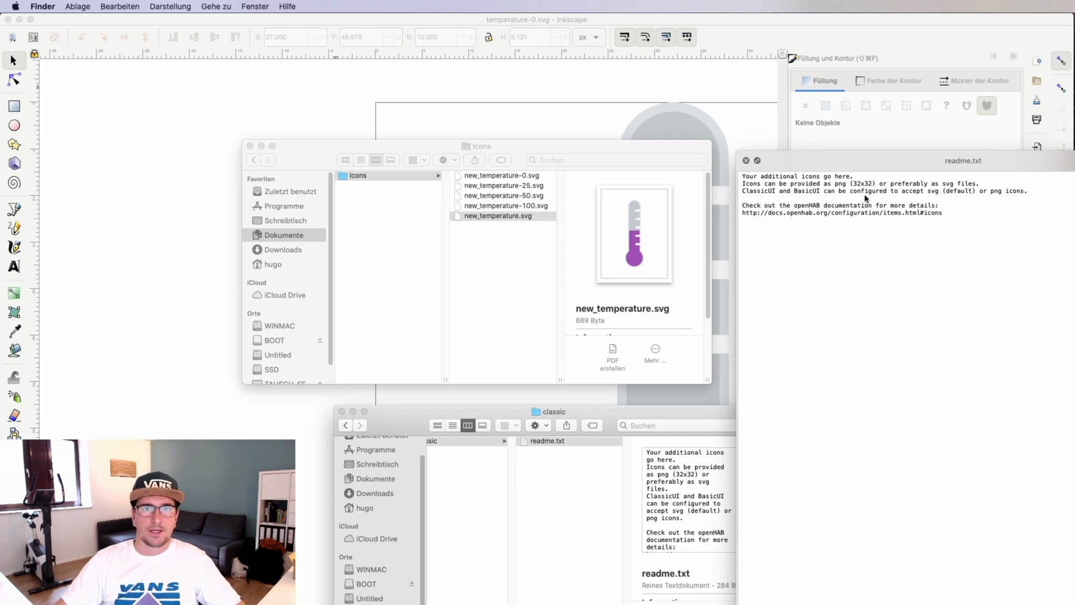
mouse_move(986, 199)
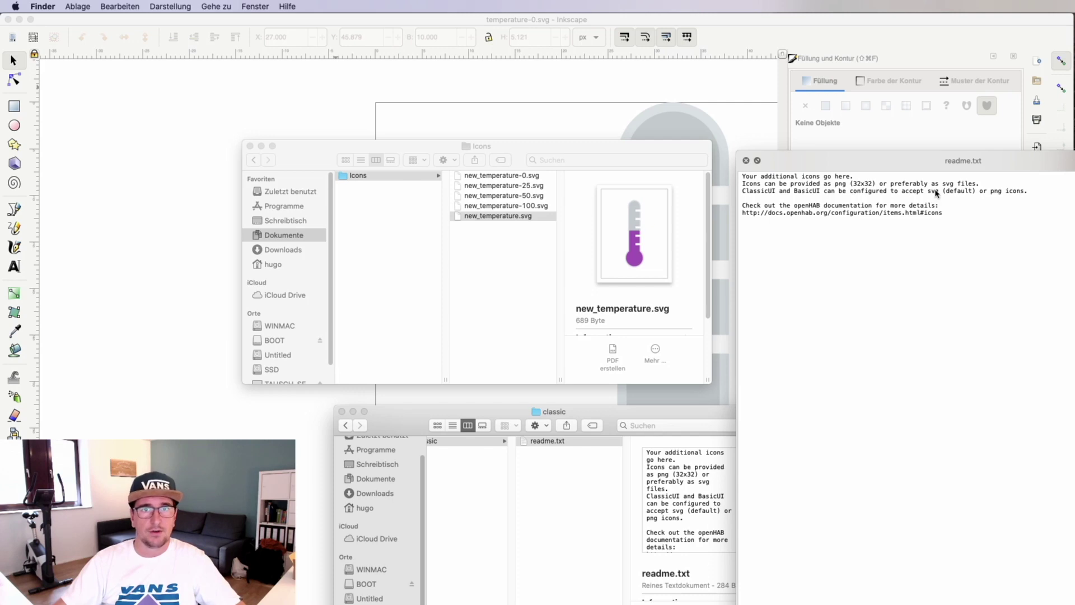
mouse_move(874, 235)
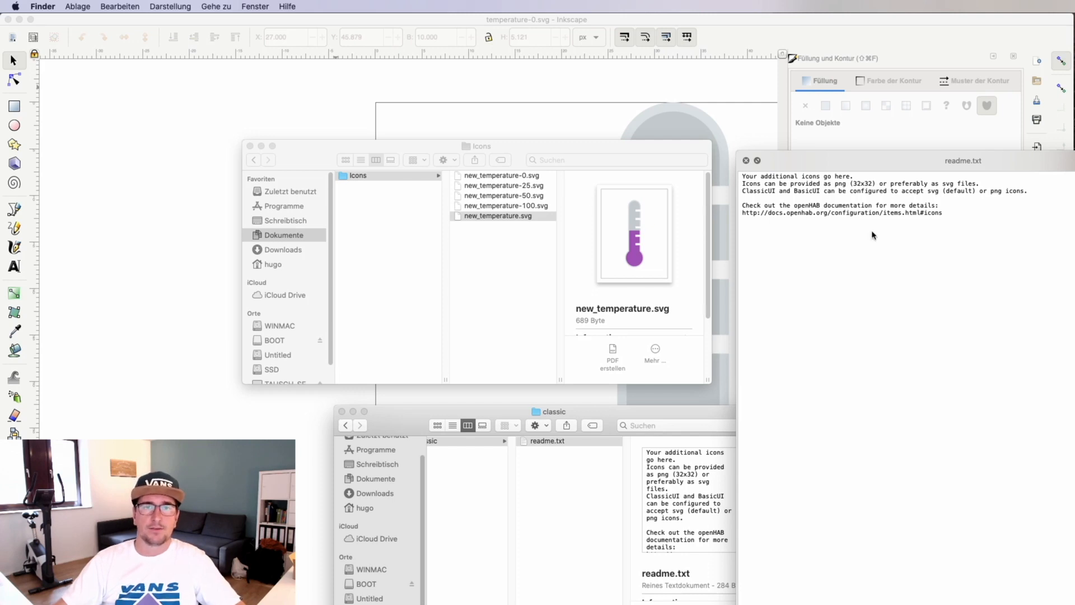
mouse_move(501, 270)
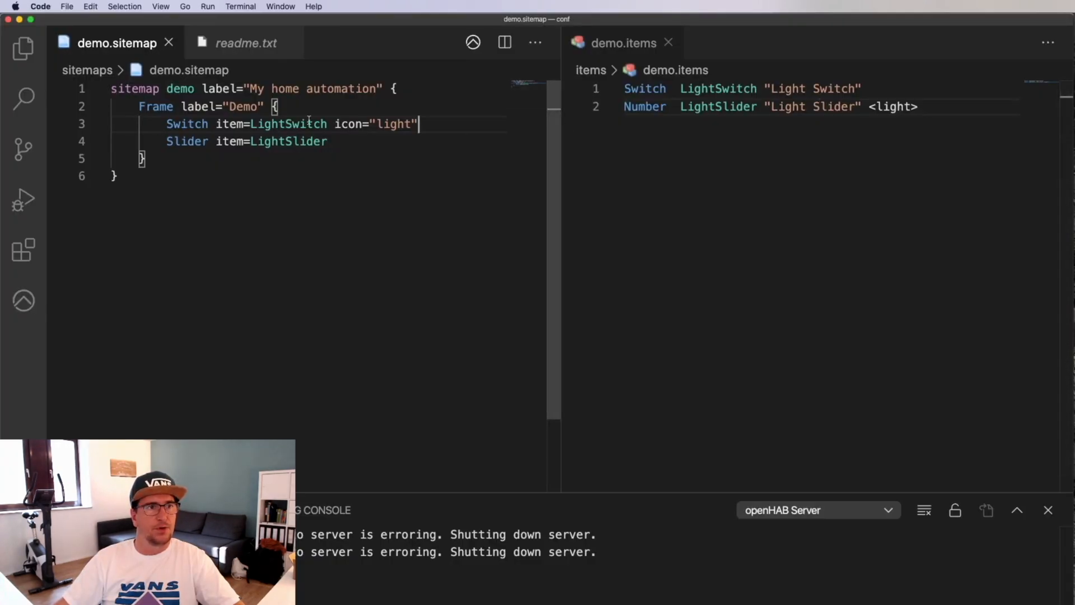
Replace the light icon with new_temperature in demo.sitemap and demo.items
double_click(394, 125)
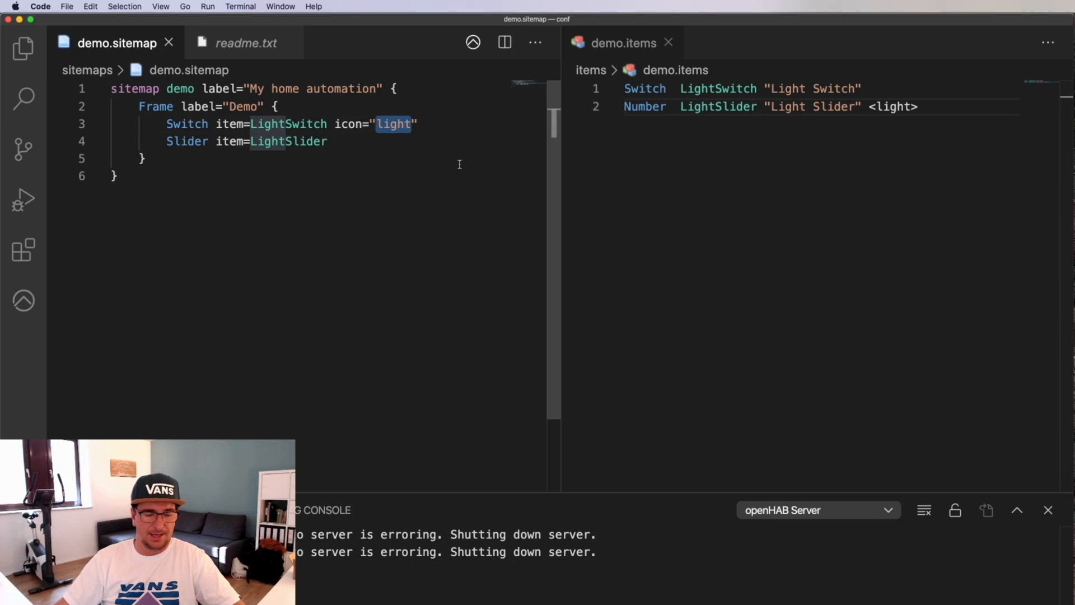
text(new_temperature)
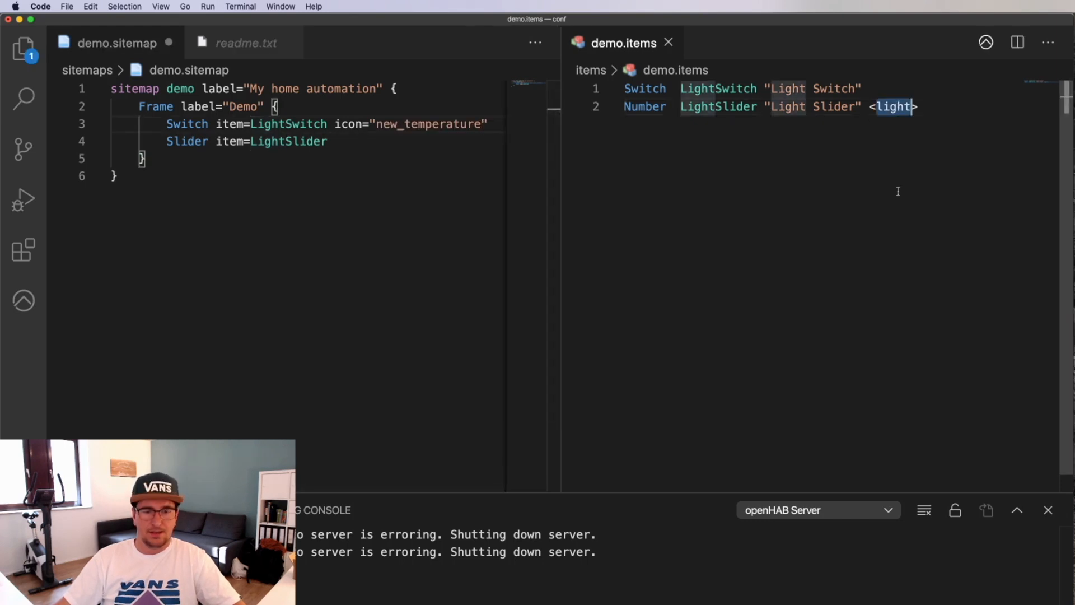
text(new_temperature>)
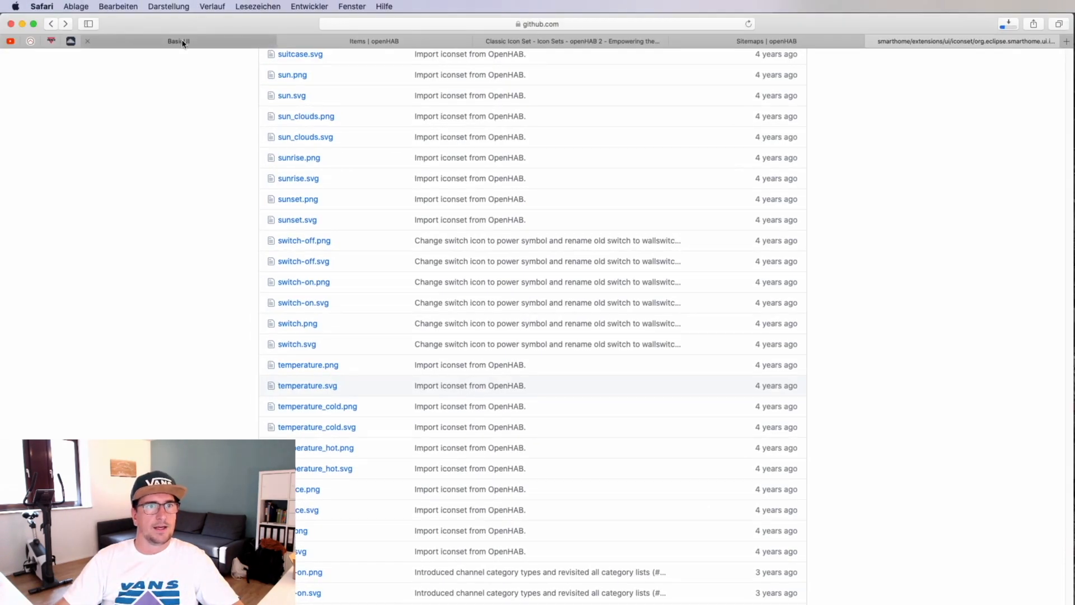
Reload the My home automation page and toggle the Light Switch to show the new thermometer icons
click(178, 40)
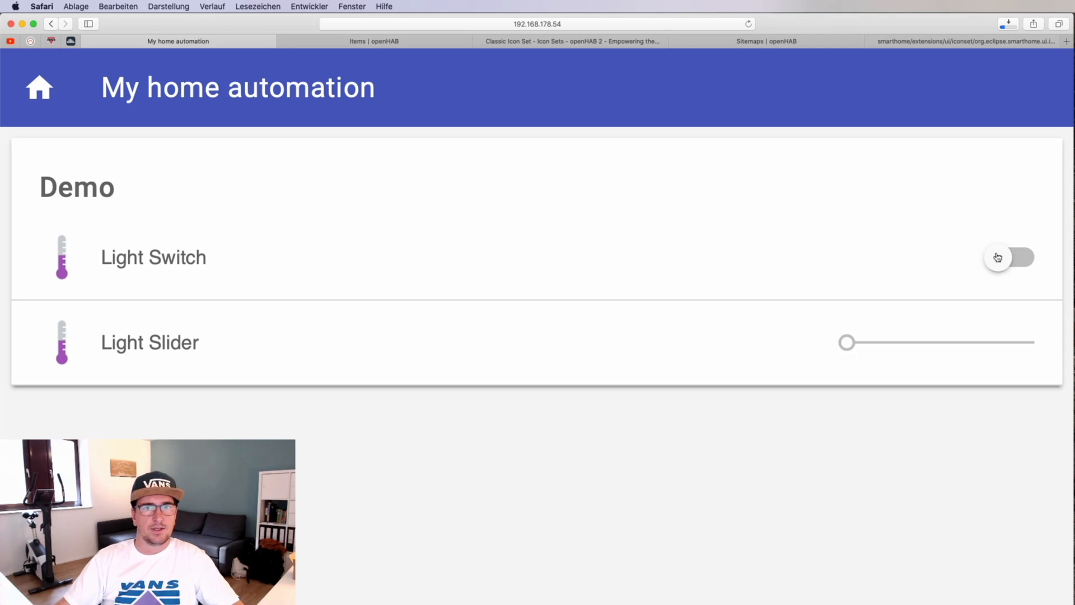
click(1009, 257)
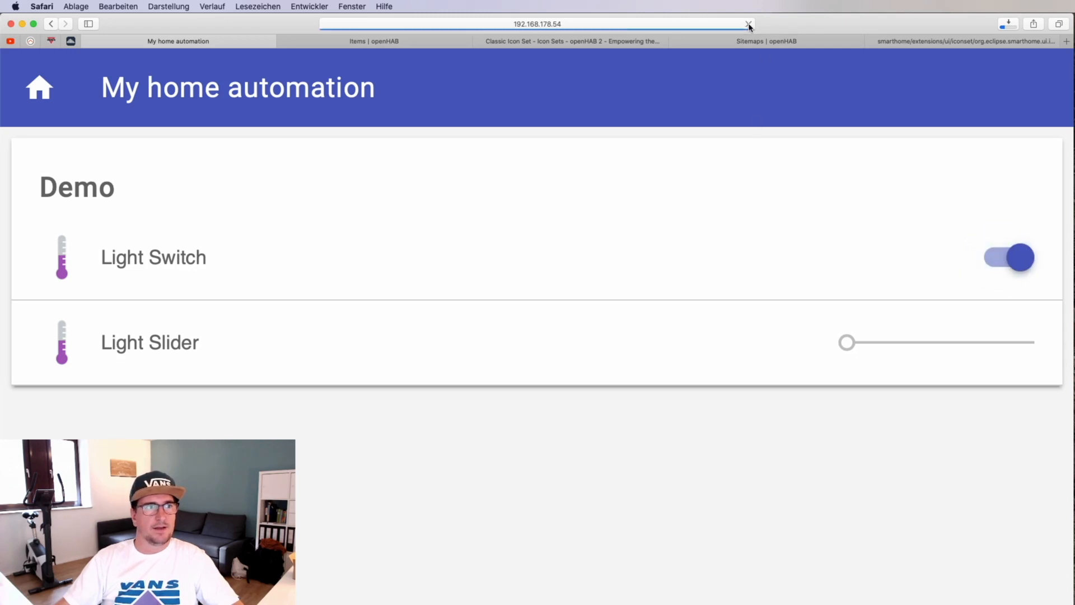
click(1008, 256)
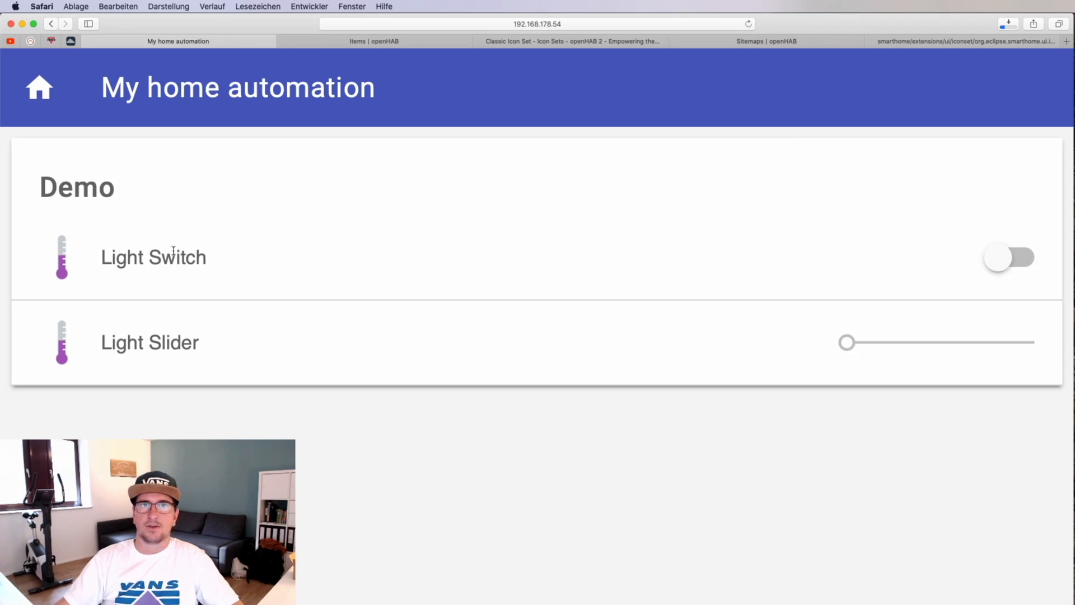
mouse_move(894, 283)
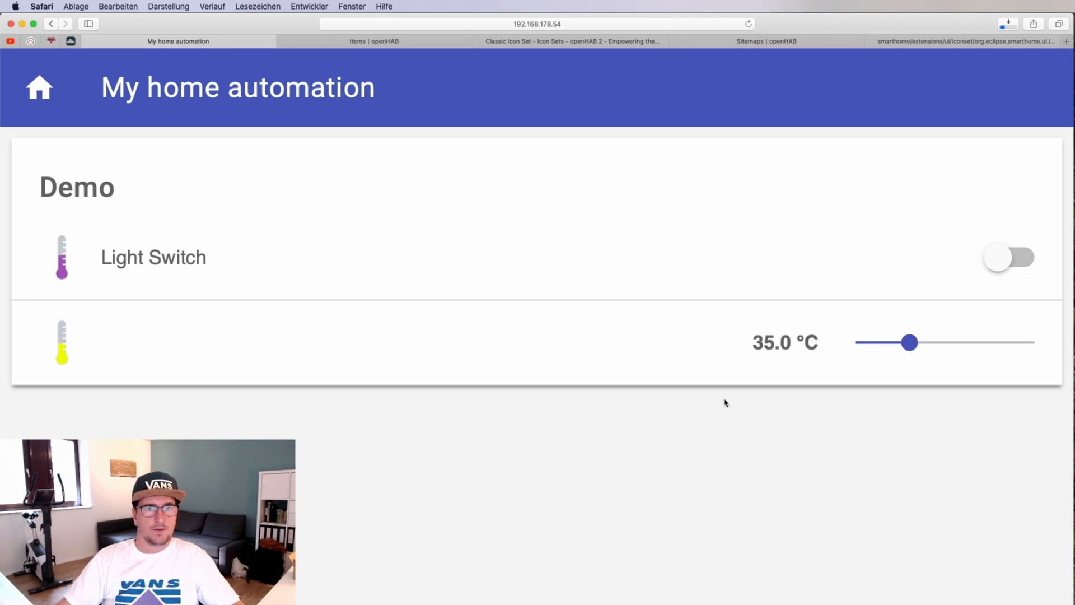
Move the Light Slider through several values and check the matching new_temperature-50.svg icon
double_click(785, 343)
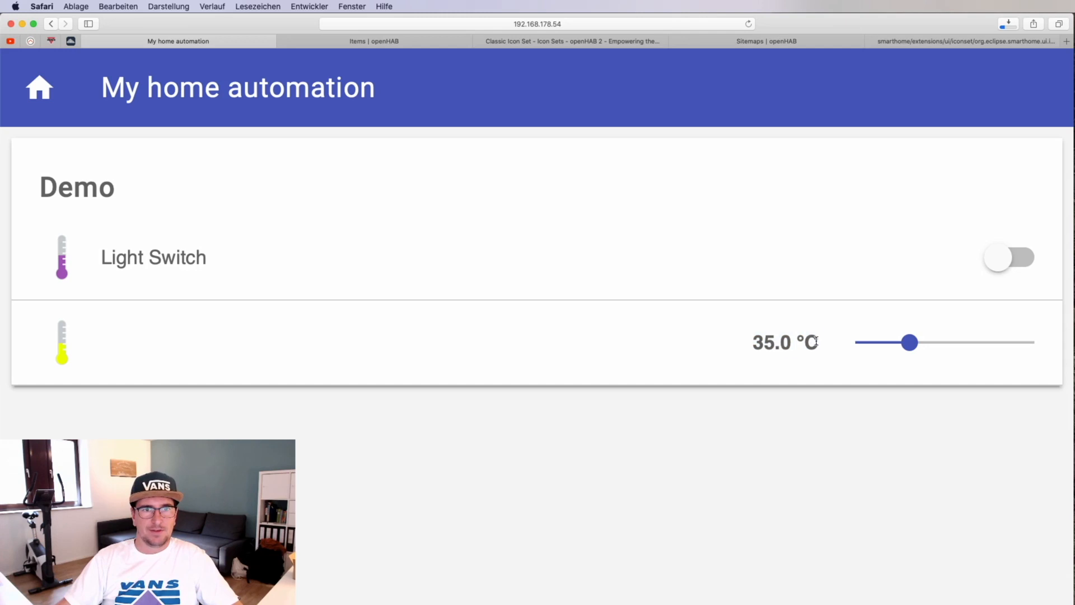
double_click(786, 343)
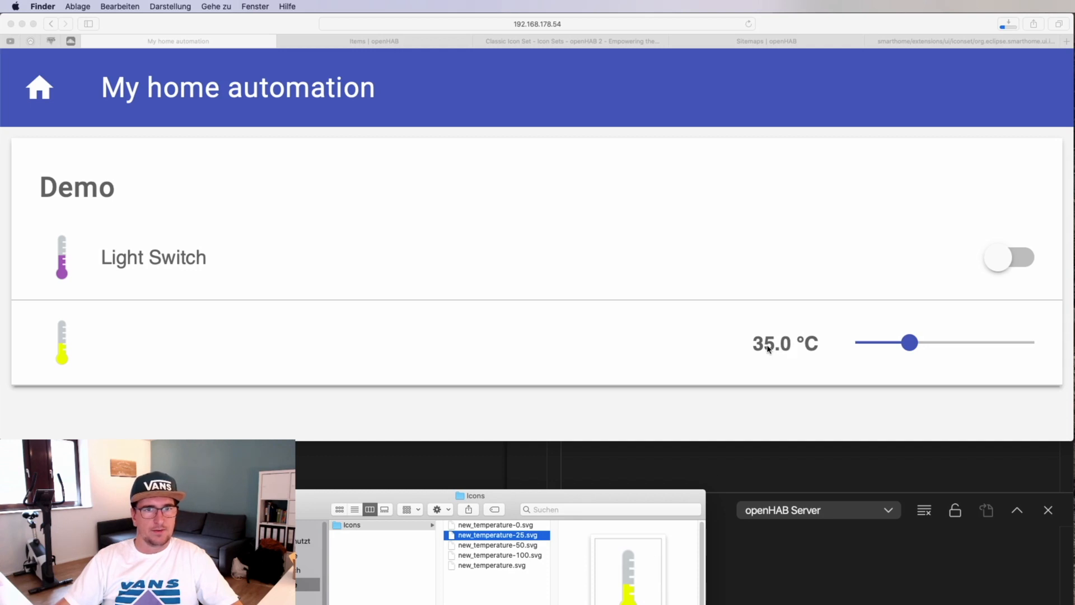
click(500, 544)
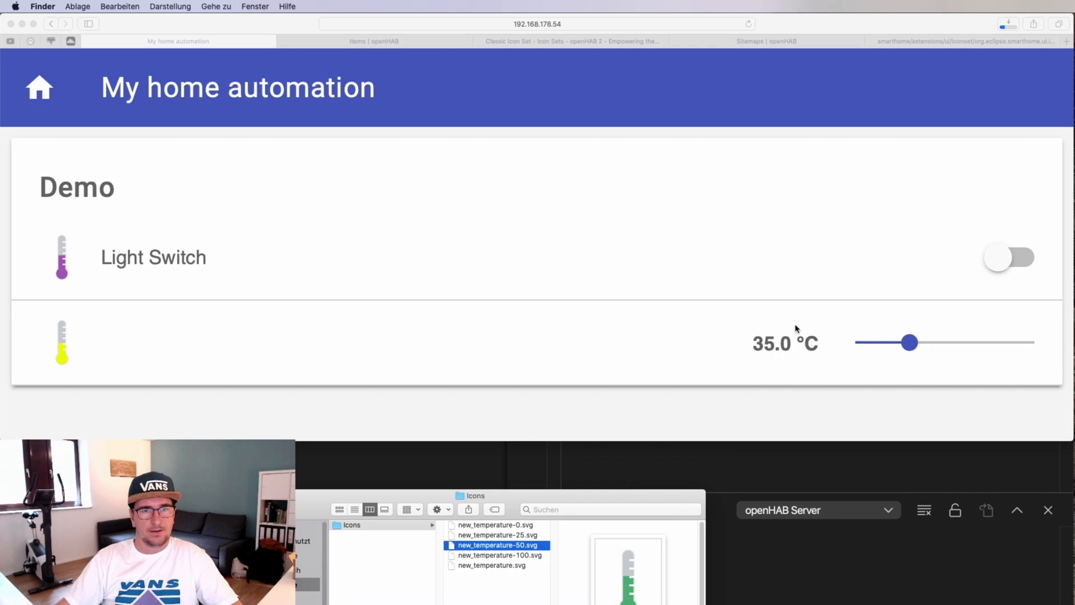
mouse_move(69, 348)
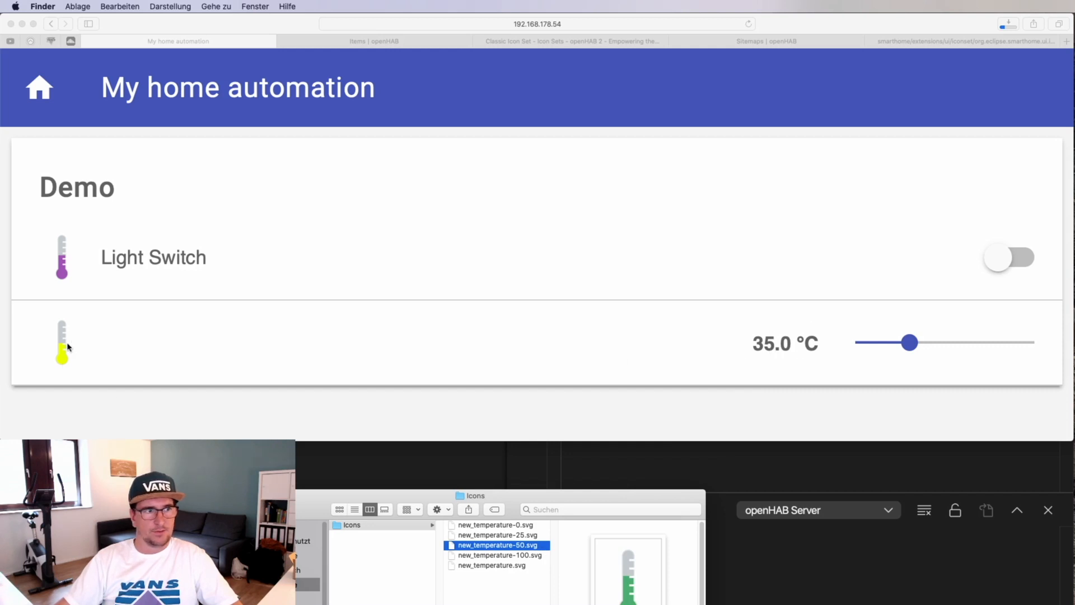
mouse_move(847, 337)
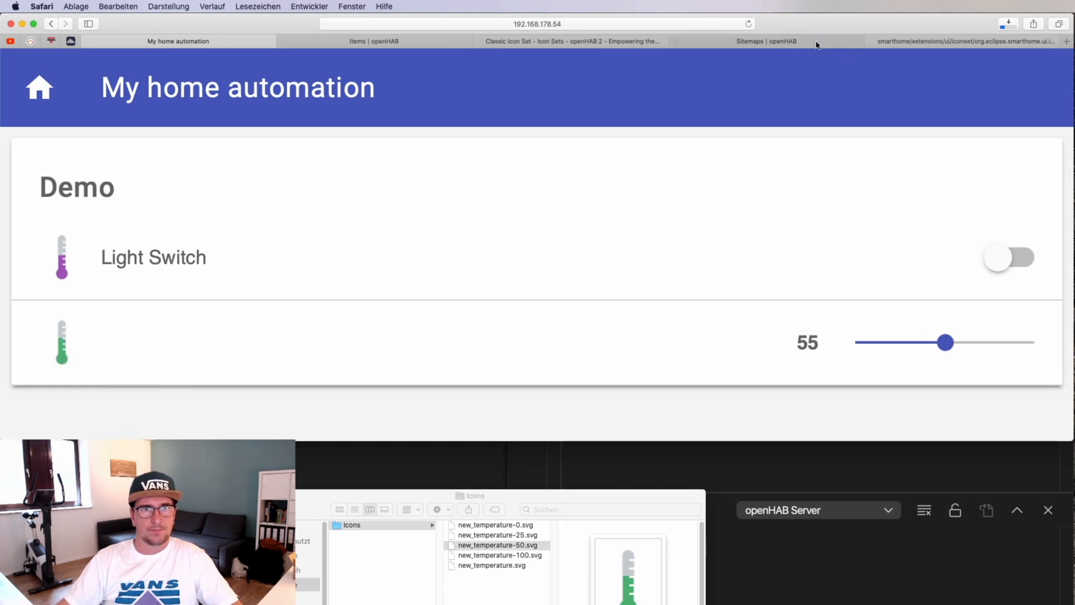
mouse_move(60, 317)
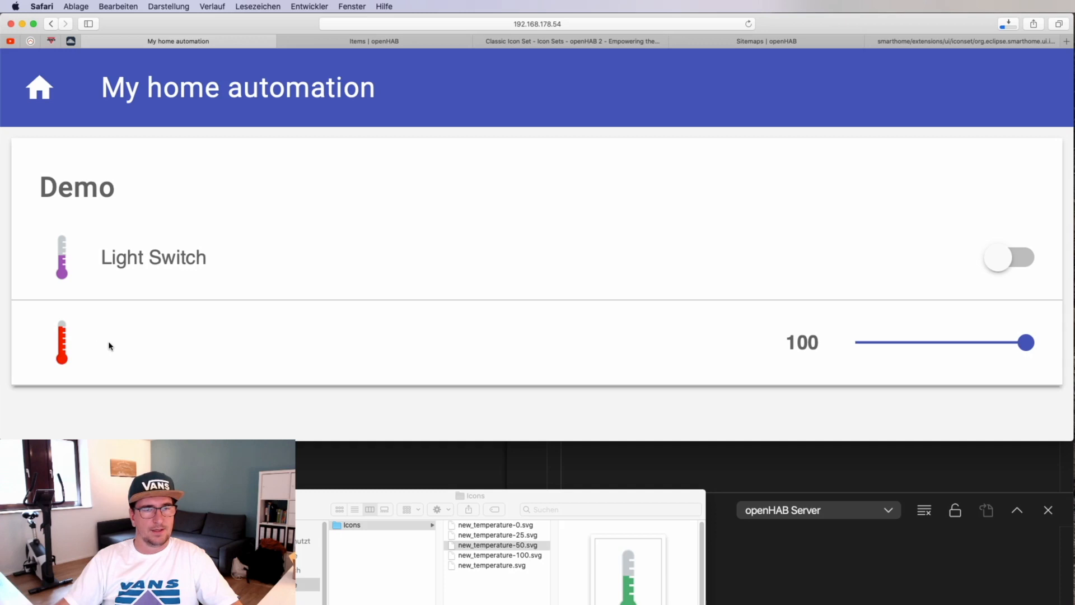
mouse_move(200, 353)
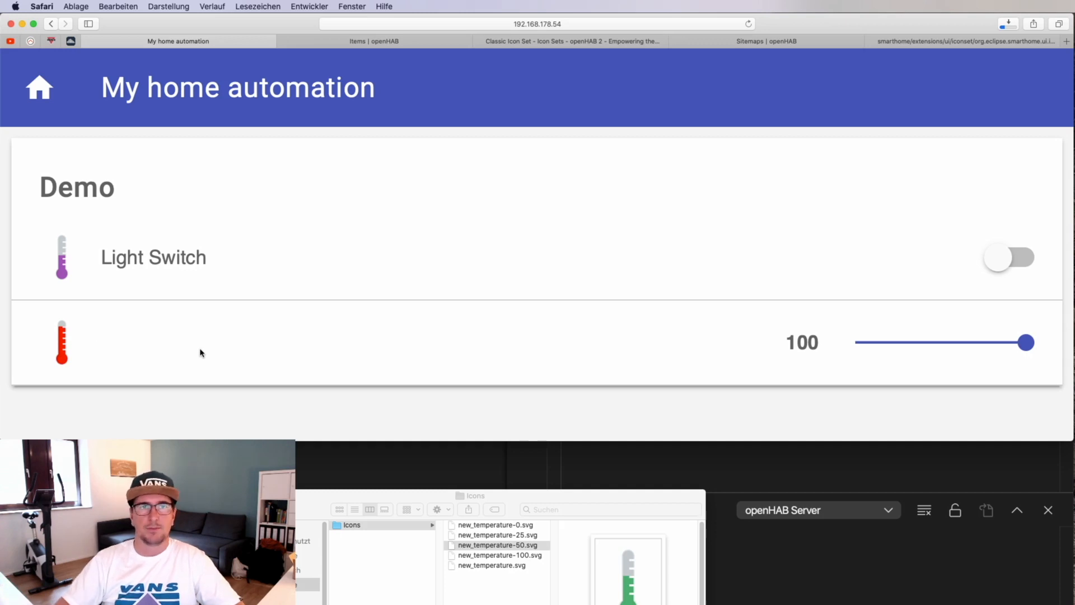
mouse_move(1036, 259)
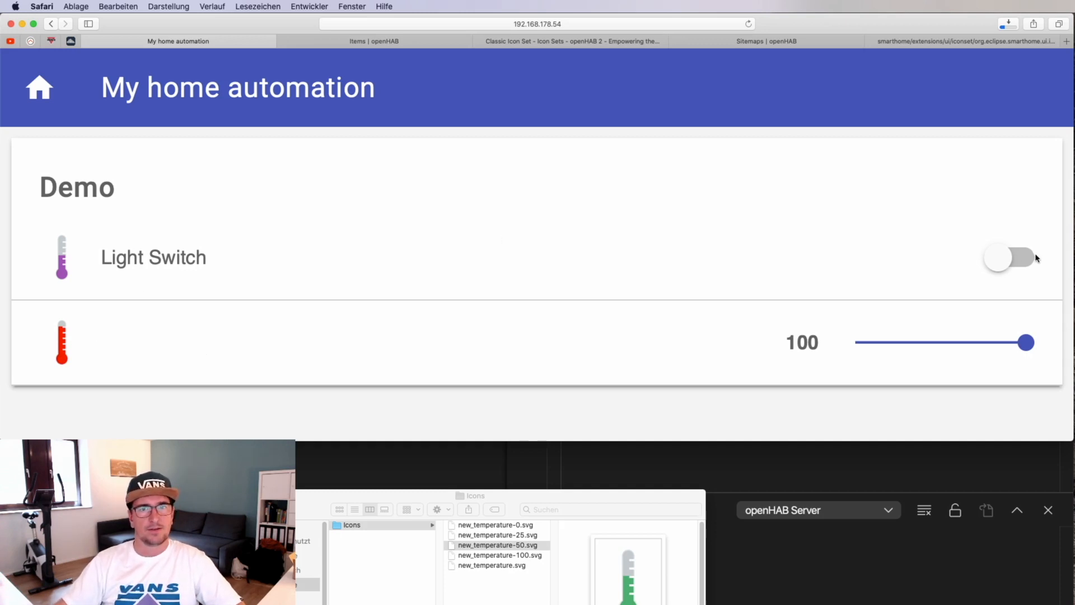
mouse_move(907, 245)
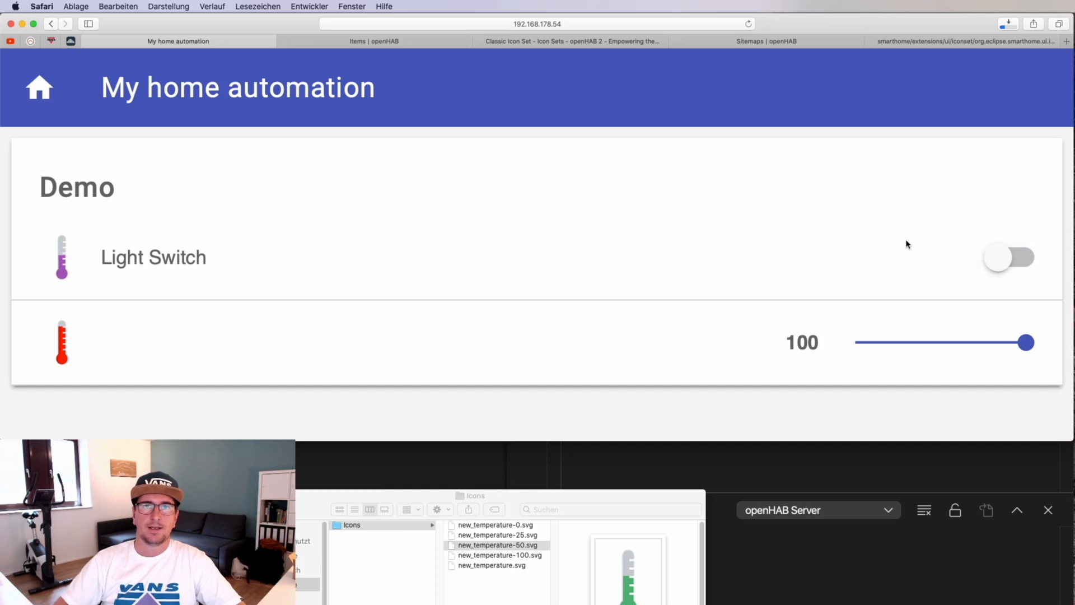